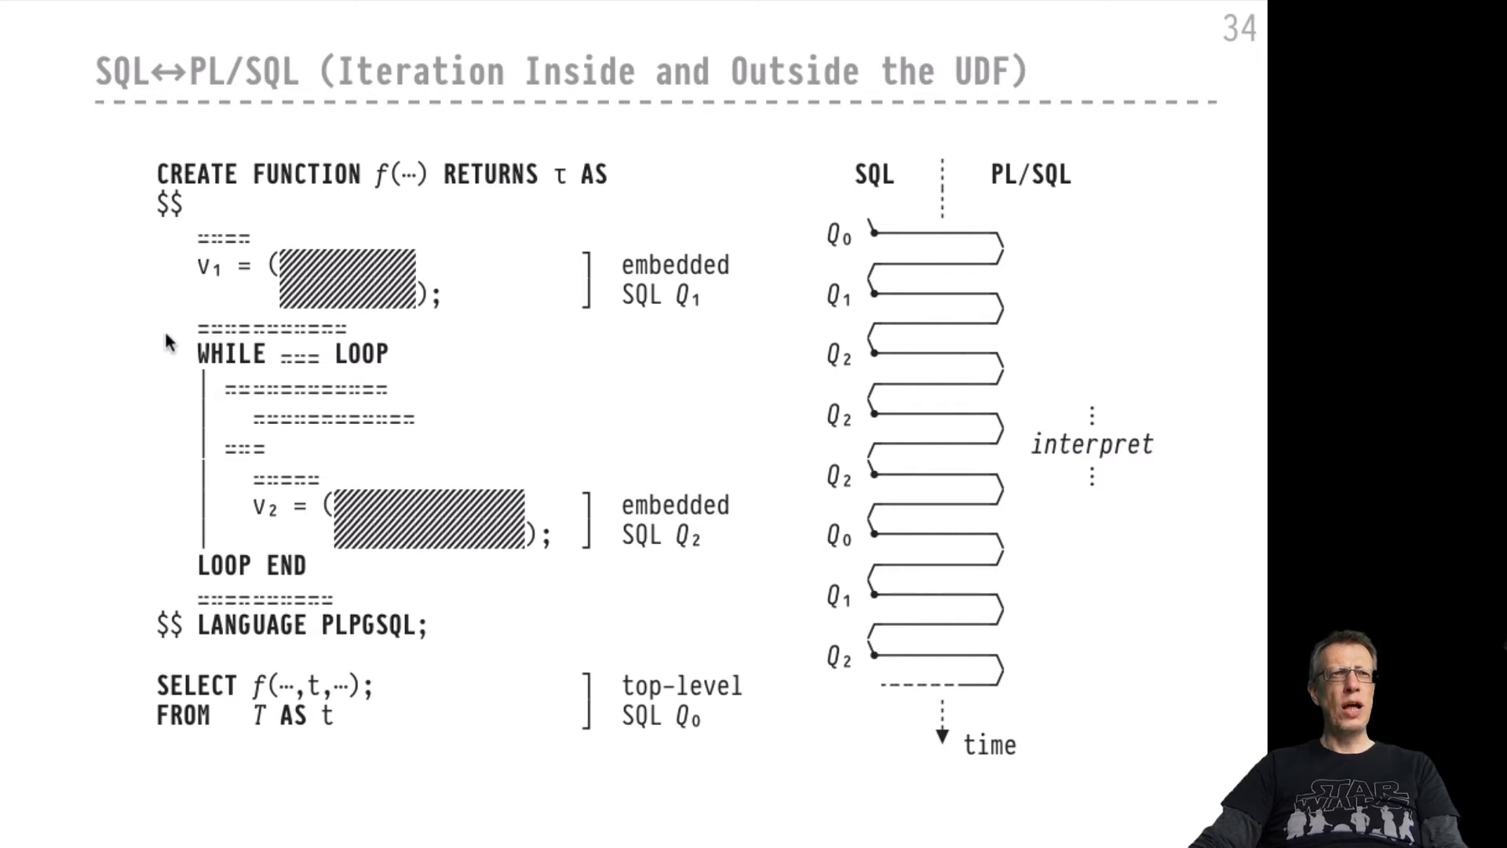
{"action": "mouse_move", "coordinate": [160, 548]}
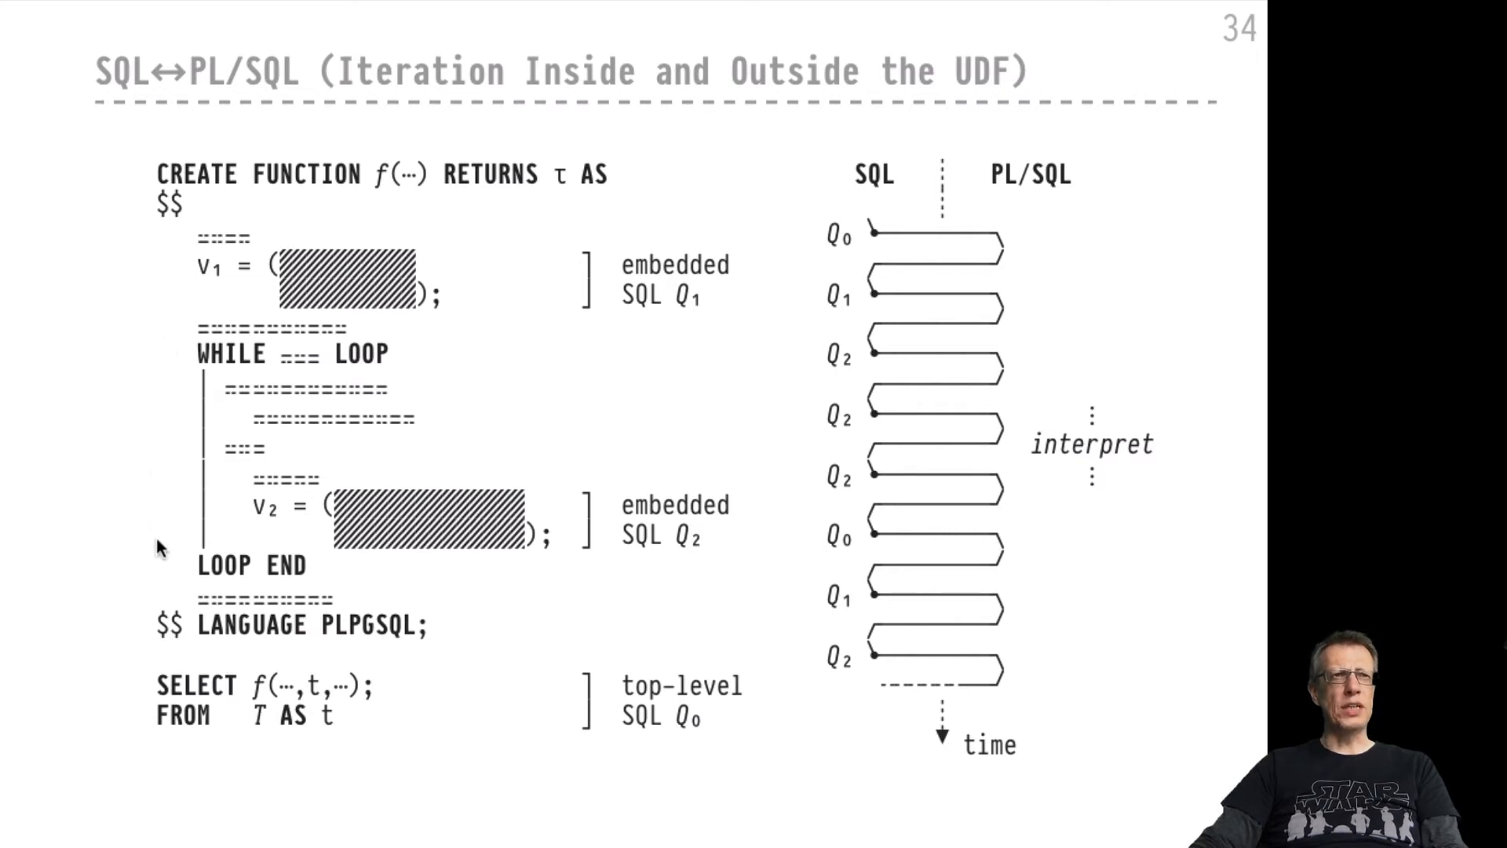
{"action": "mouse_move", "coordinate": [385, 548]}
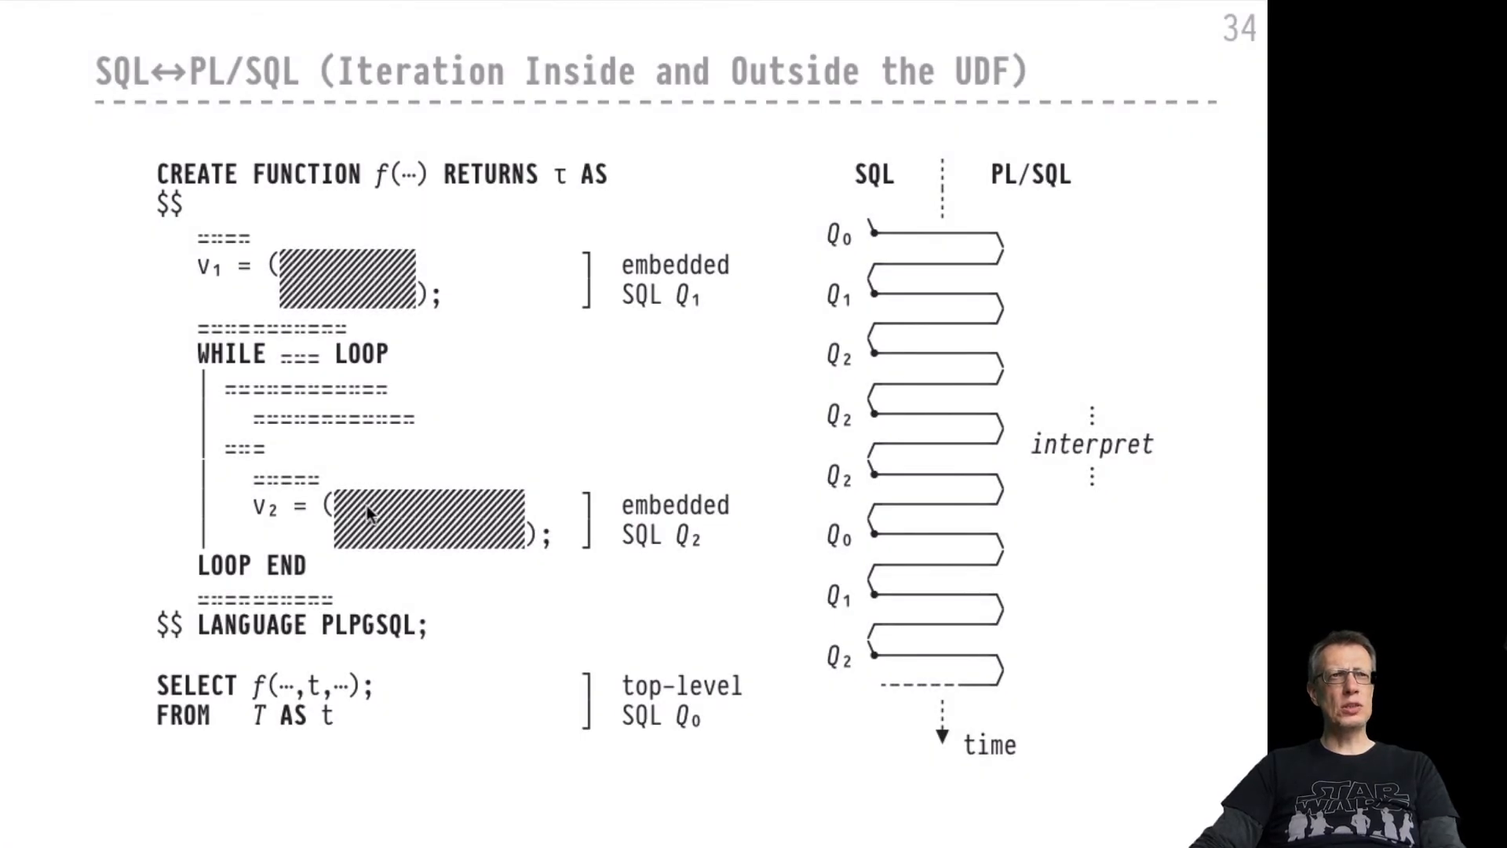
{"action": "mouse_move", "coordinate": [240, 510]}
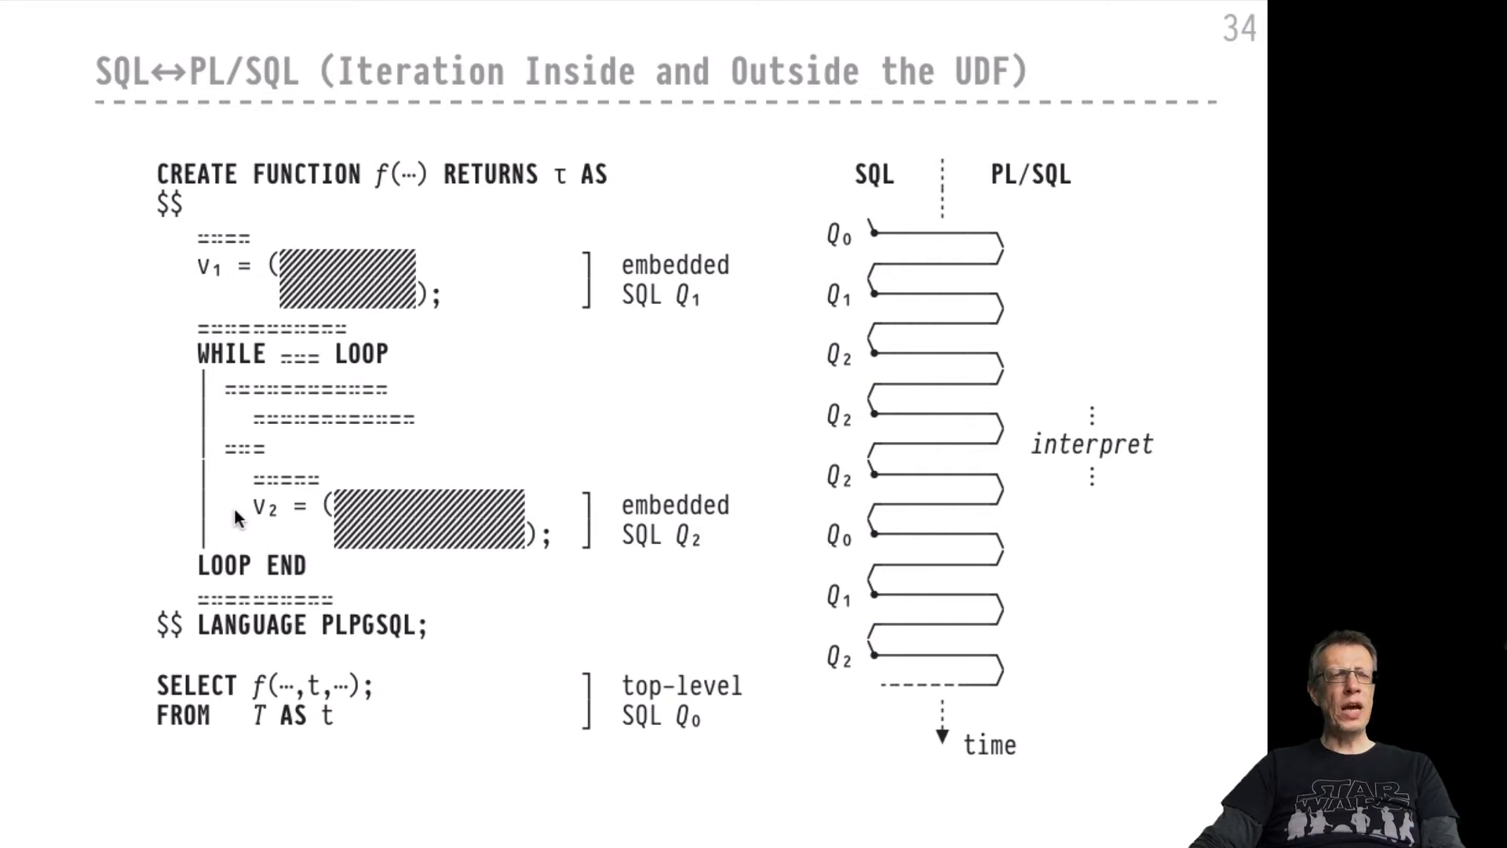
{"action": "mouse_move", "coordinate": [142, 678]}
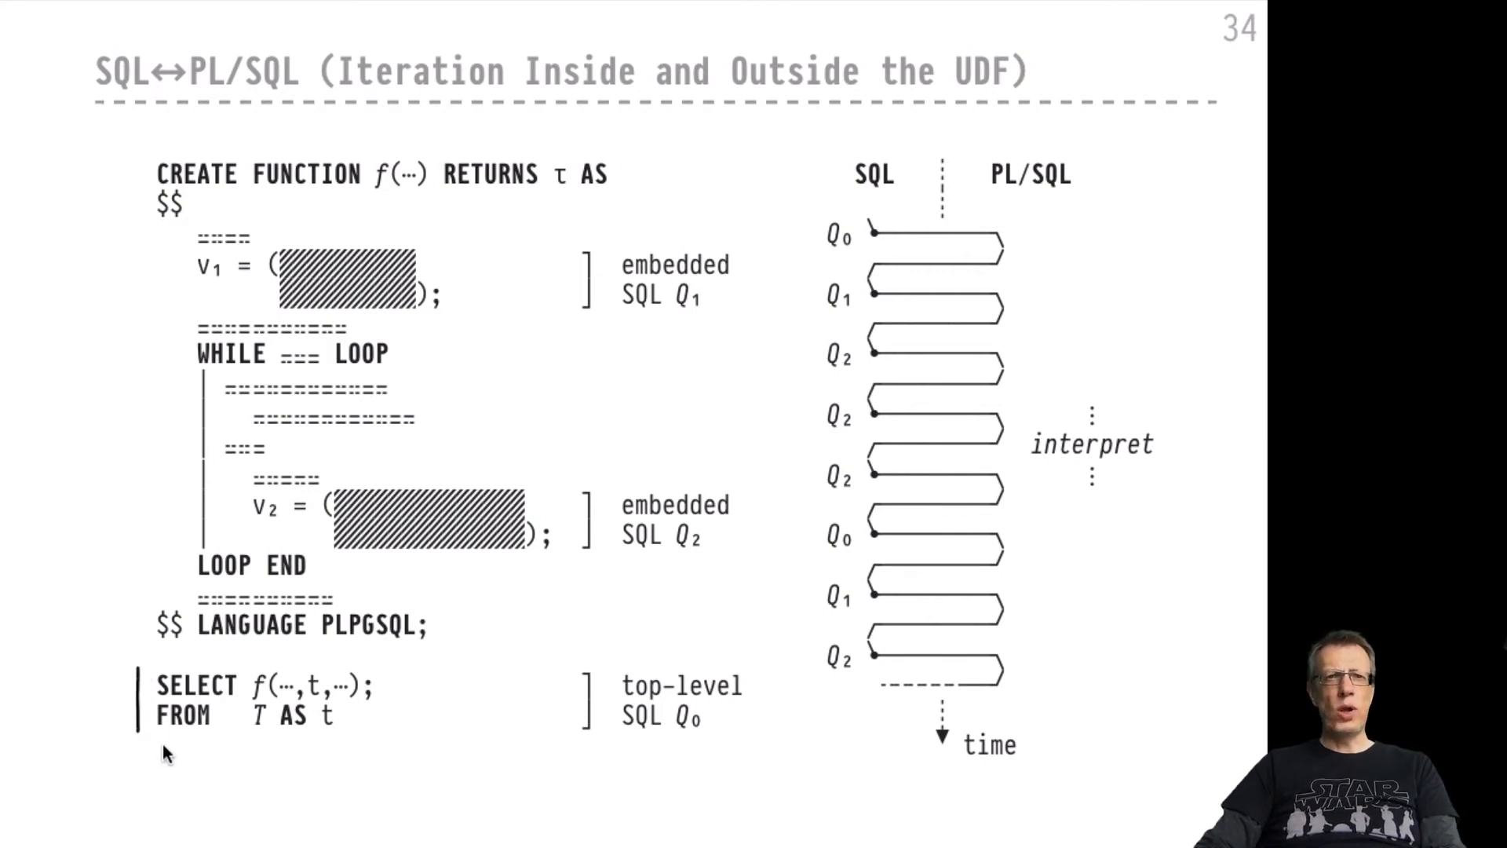
{"action": "mouse_move", "coordinate": [188, 749]}
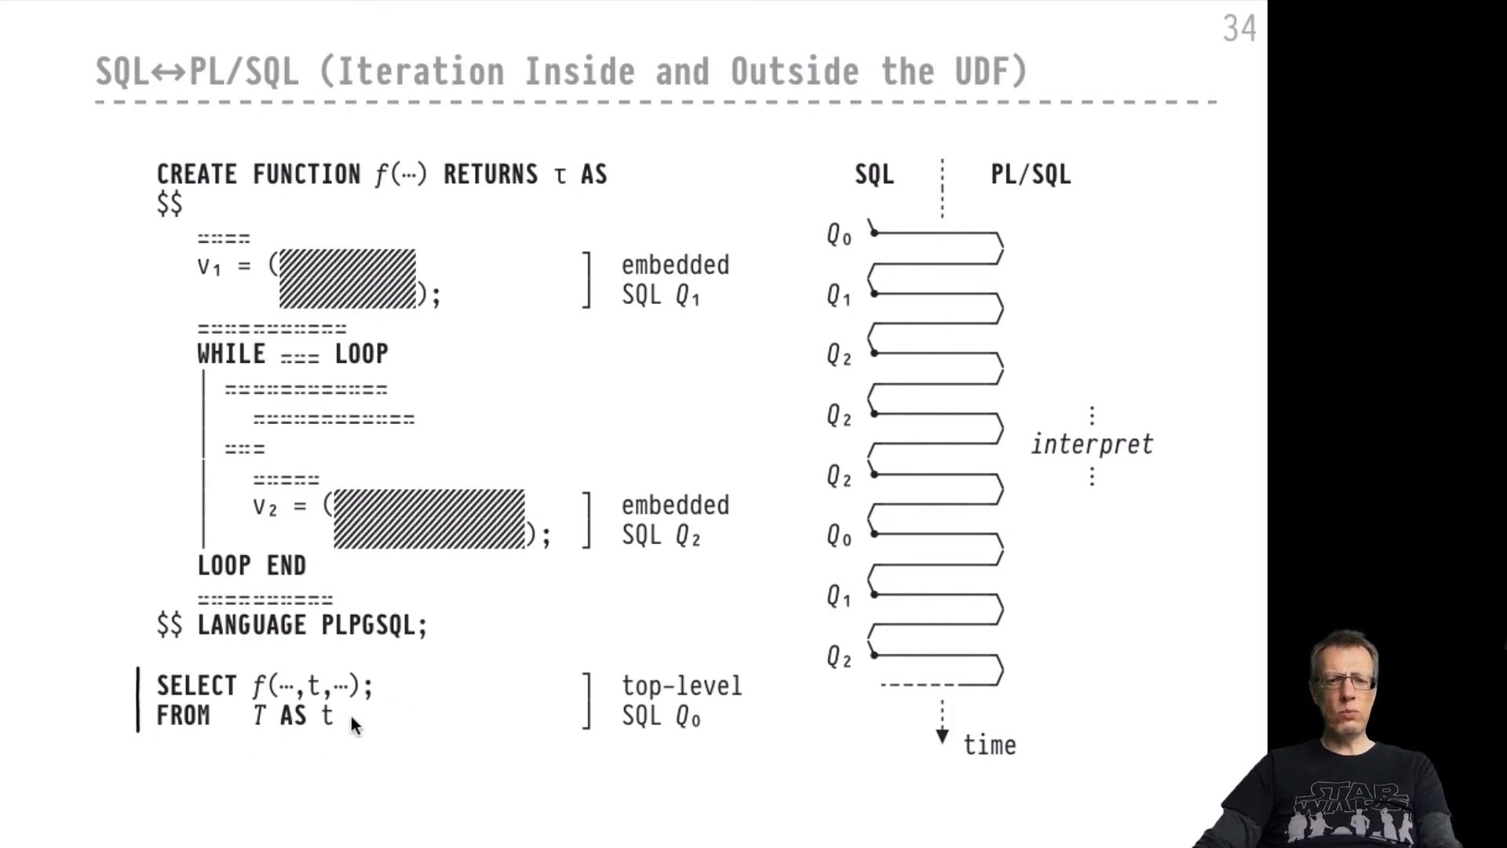
Step: Draw a vertical pen line beside the top-level SELECT … FROM T AS t query
{"action": "left_click", "coordinate": [264, 716]}
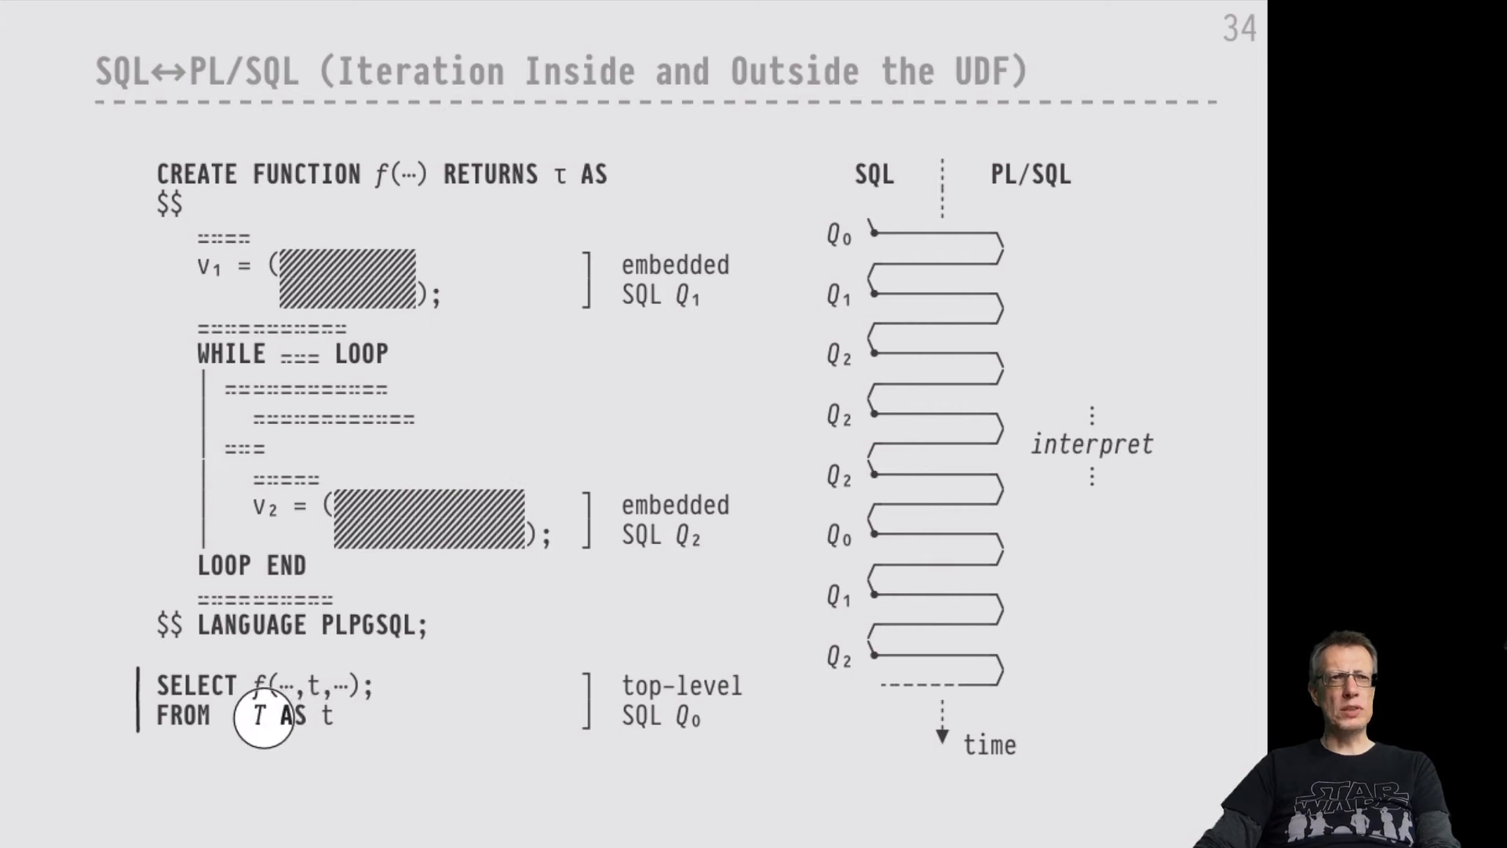
{"action": "mouse_move", "coordinate": [303, 723]}
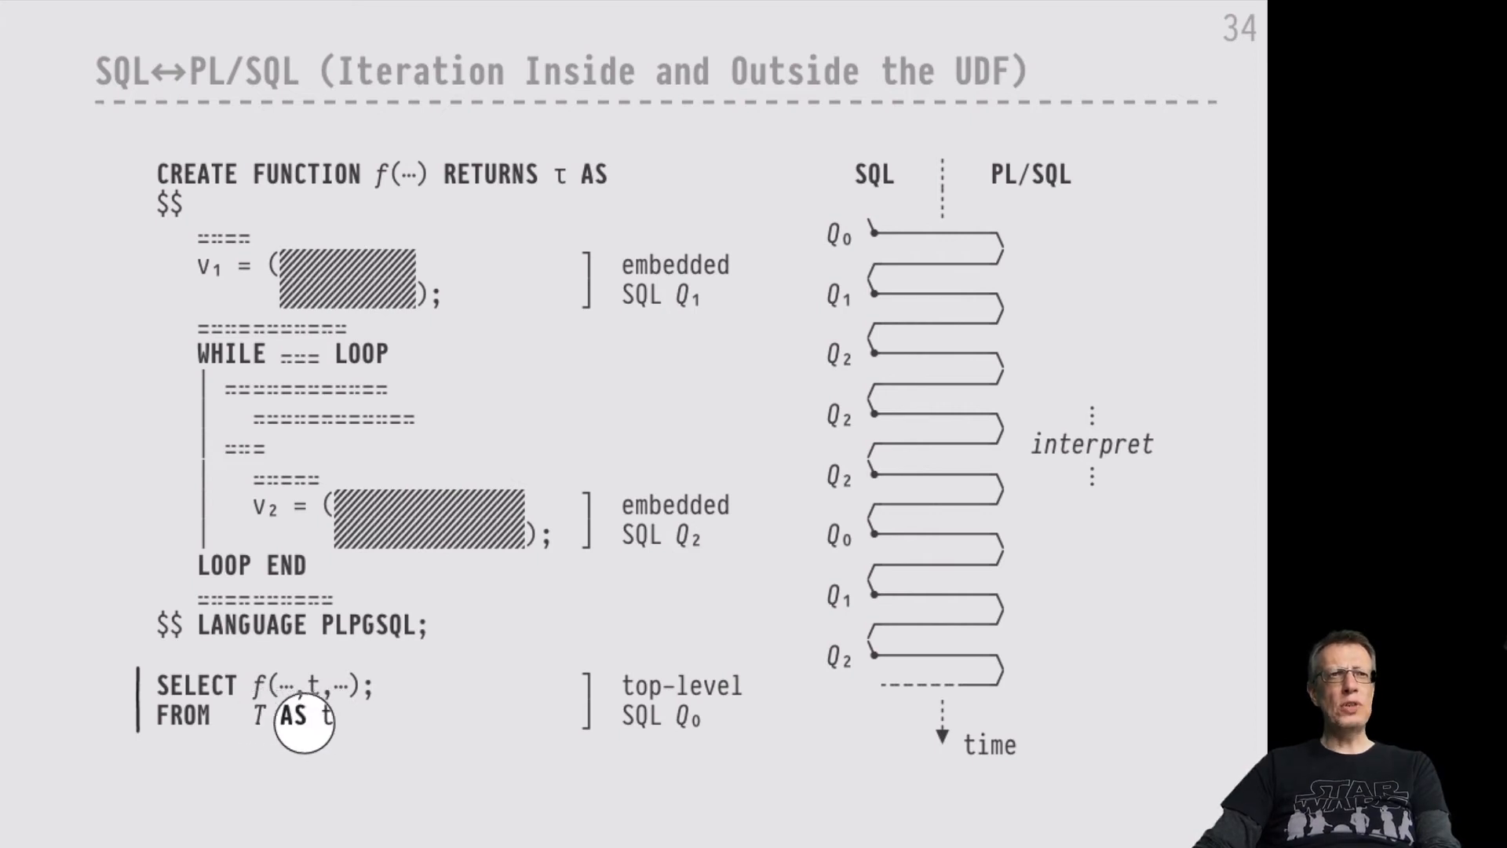
{"action": "mouse_move", "coordinate": [319, 719]}
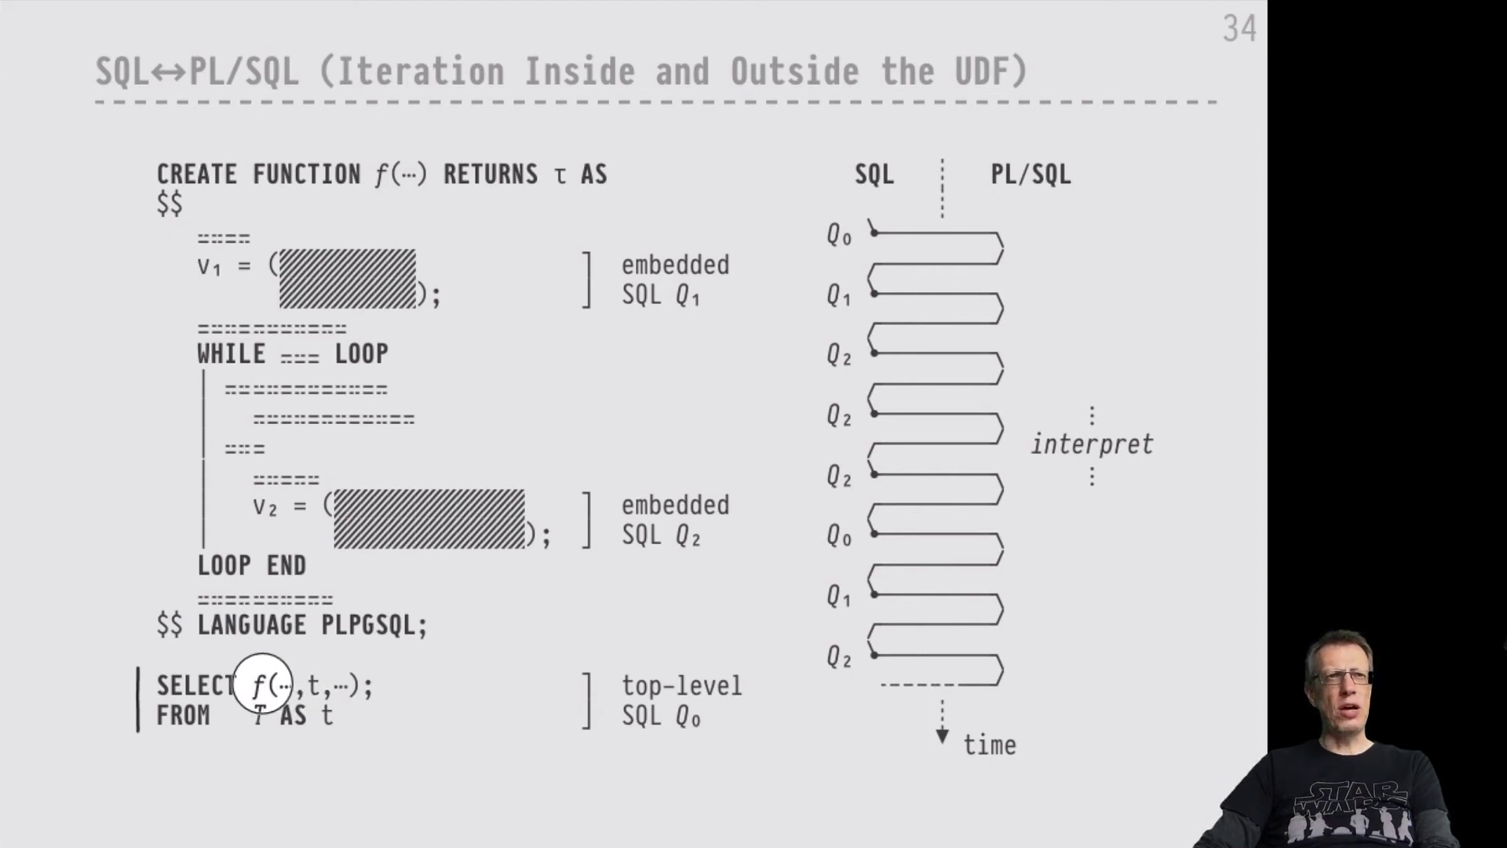
{"action": "mouse_move", "coordinate": [267, 693]}
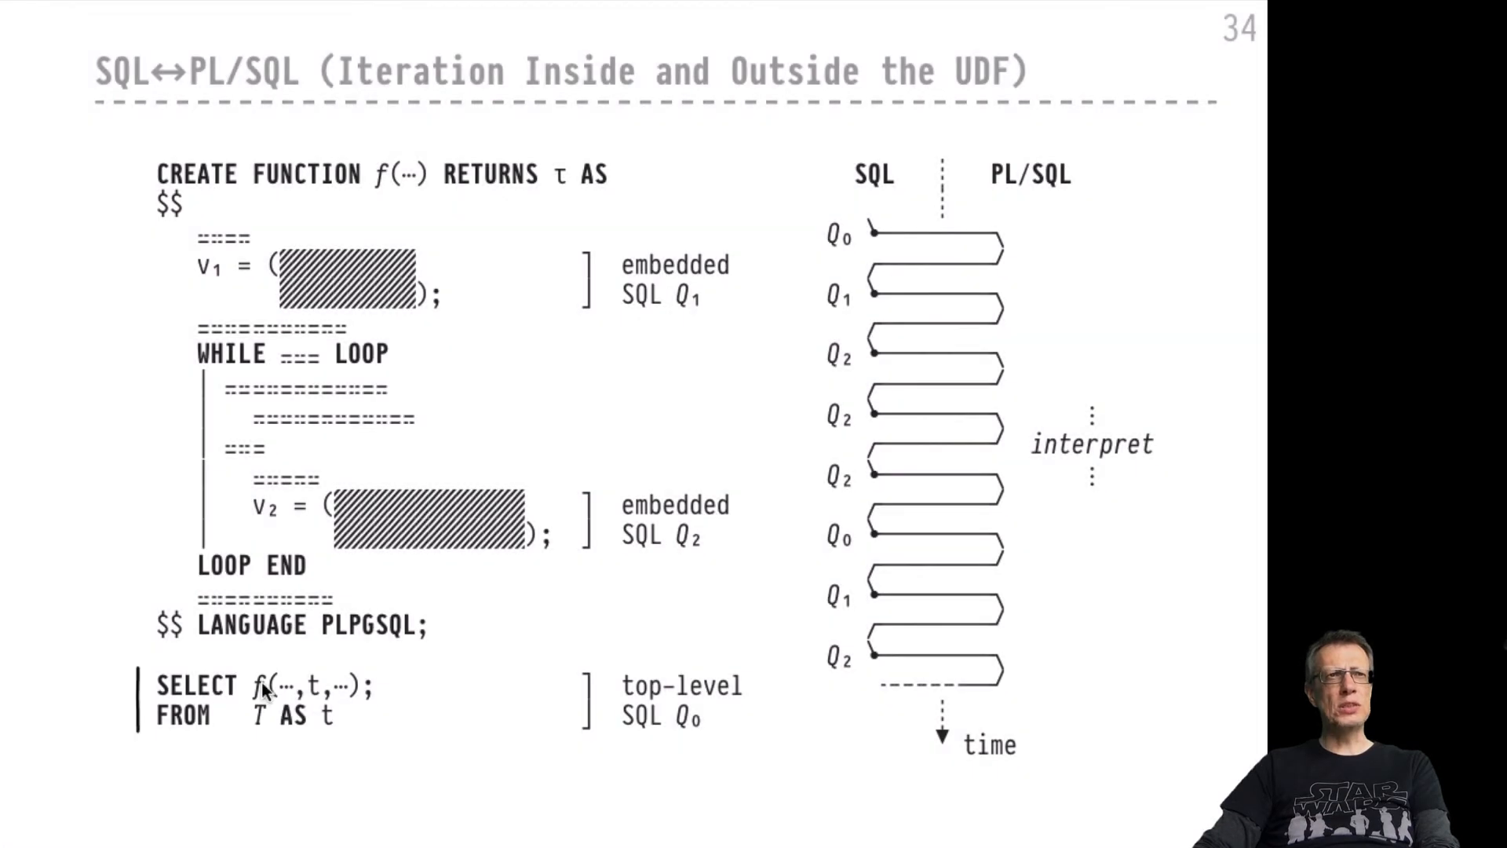
{"action": "mouse_move", "coordinate": [197, 562]}
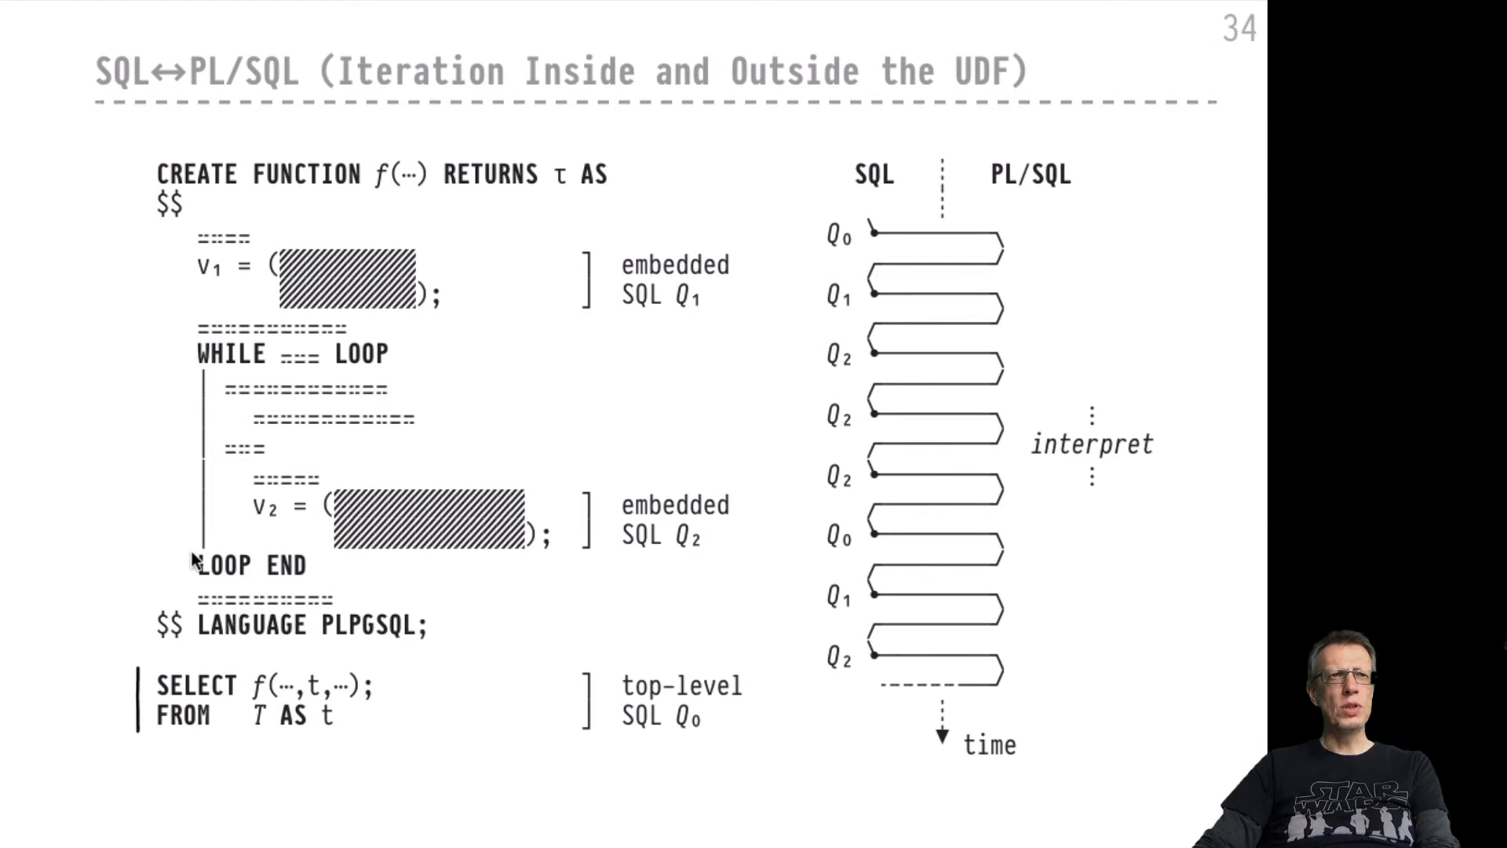
{"action": "mouse_move", "coordinate": [535, 403]}
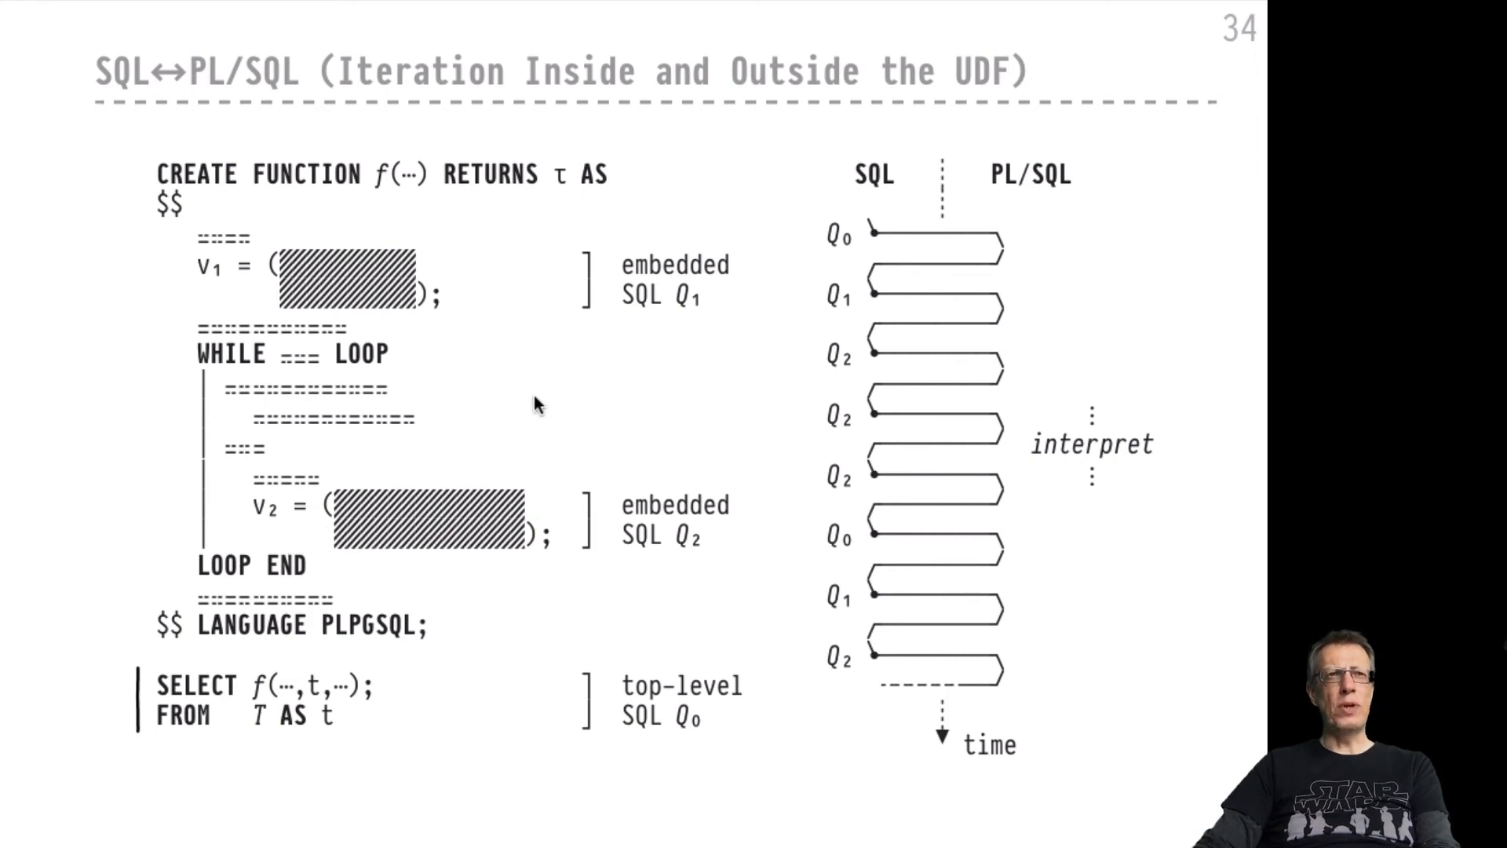
{"action": "mouse_move", "coordinate": [529, 673]}
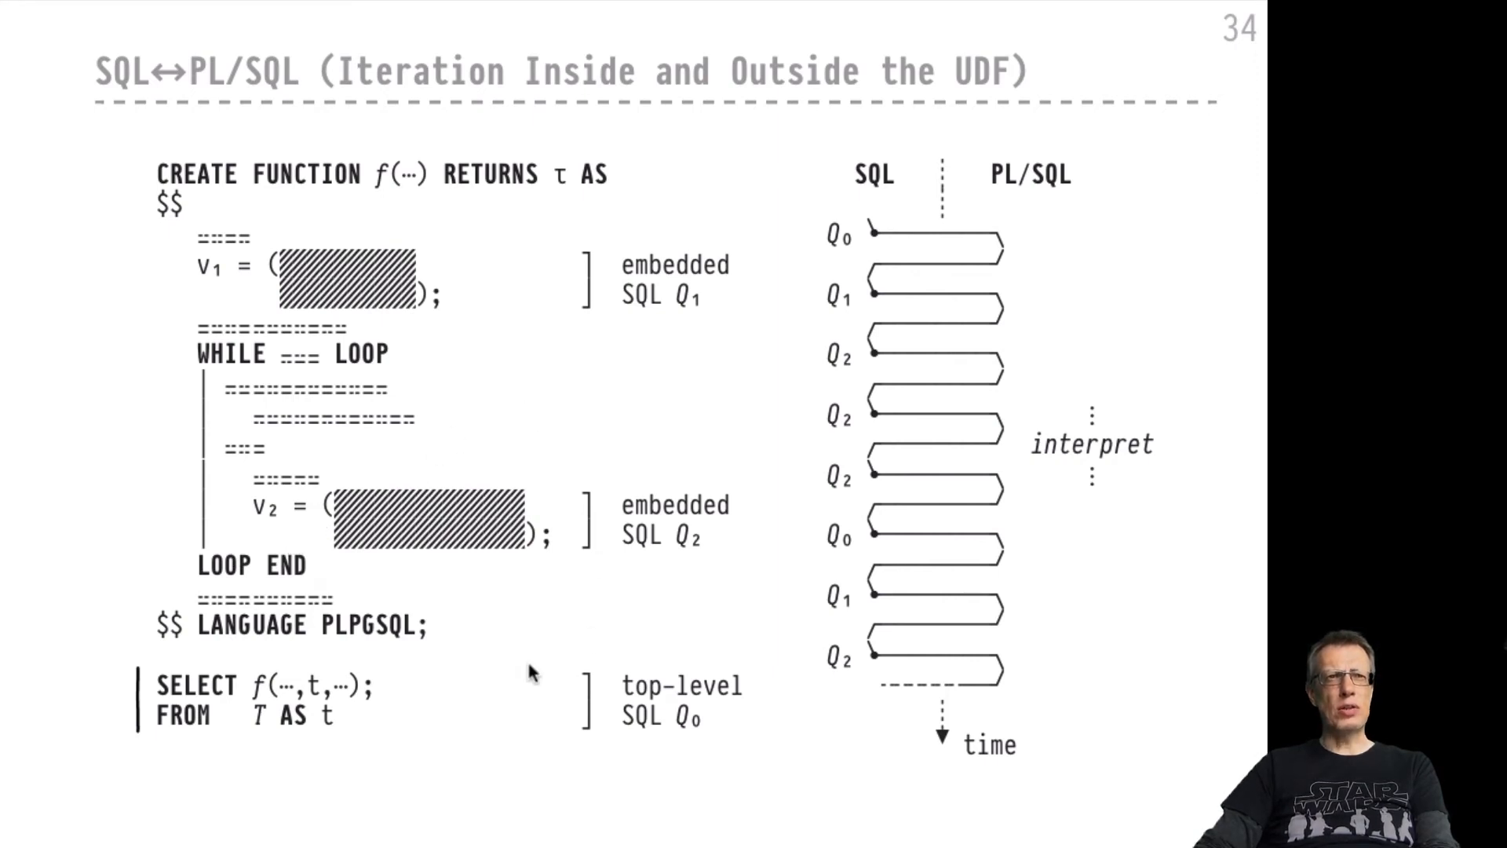
{"action": "mouse_move", "coordinate": [713, 363]}
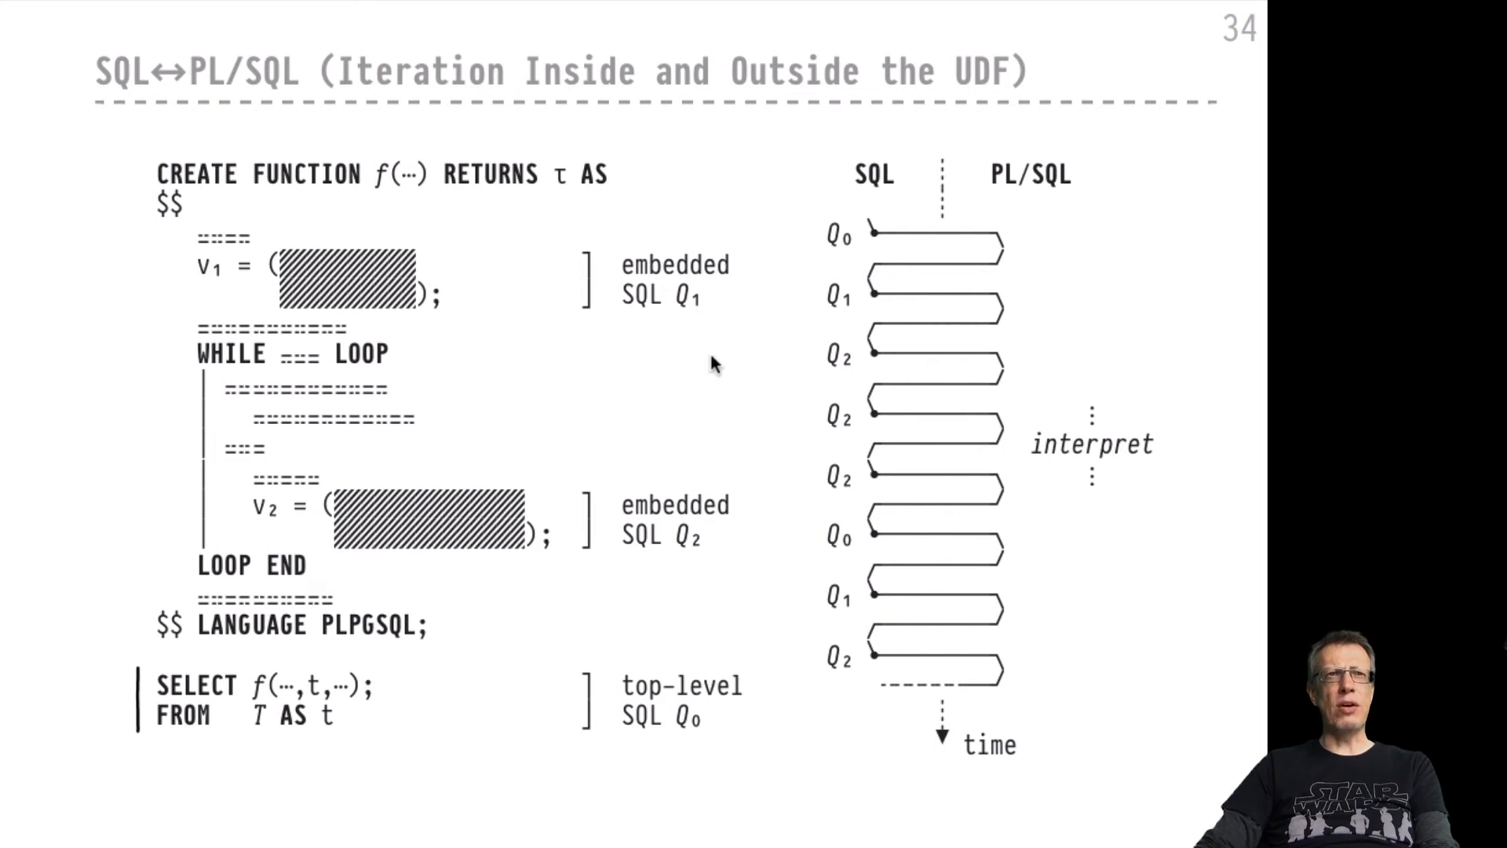
{"action": "left_click", "coordinate": [846, 235]}
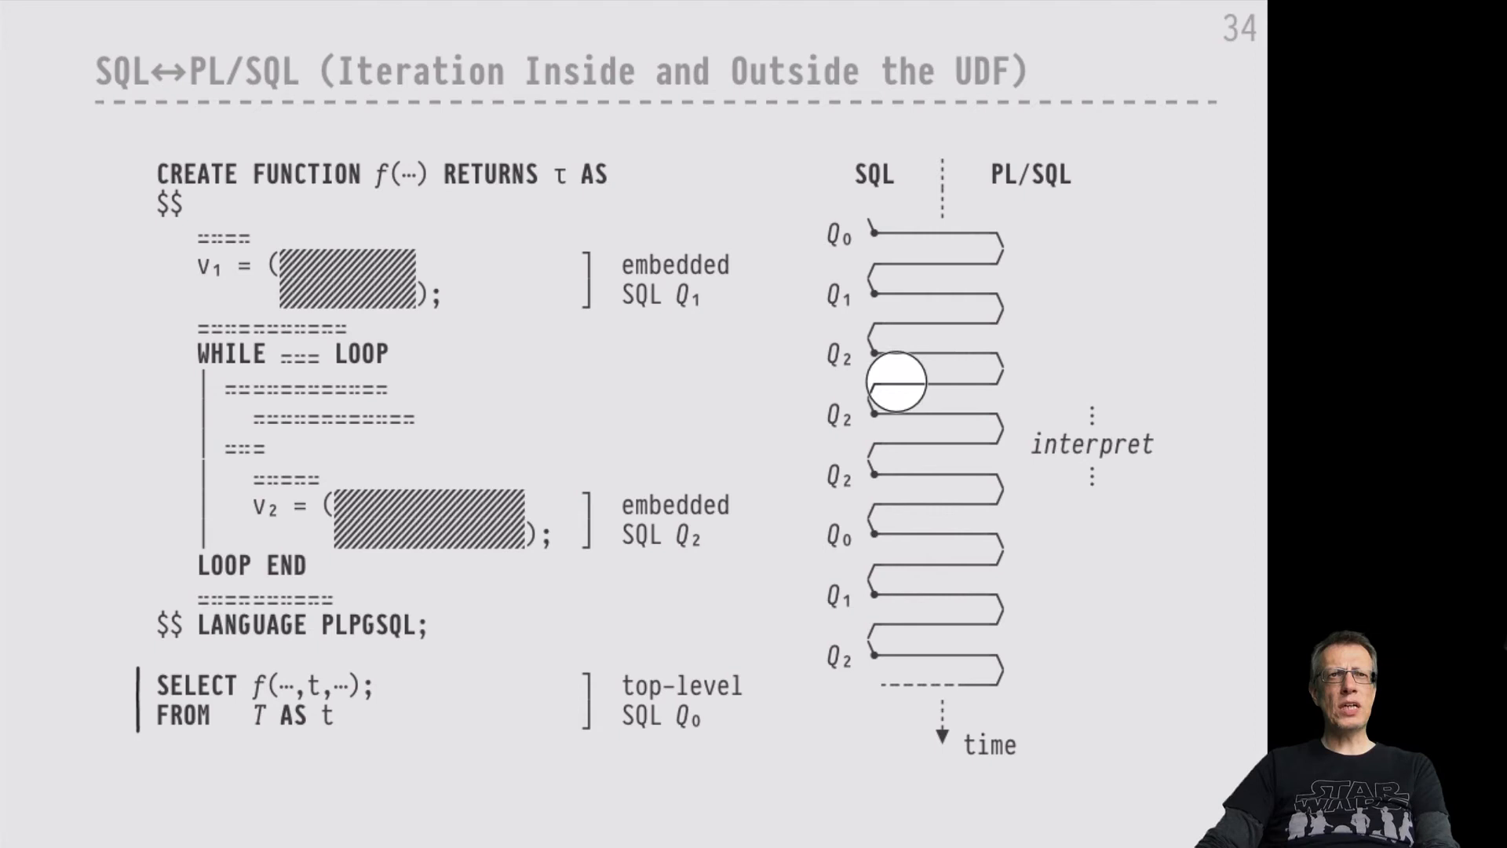
{"action": "mouse_move", "coordinate": [975, 423]}
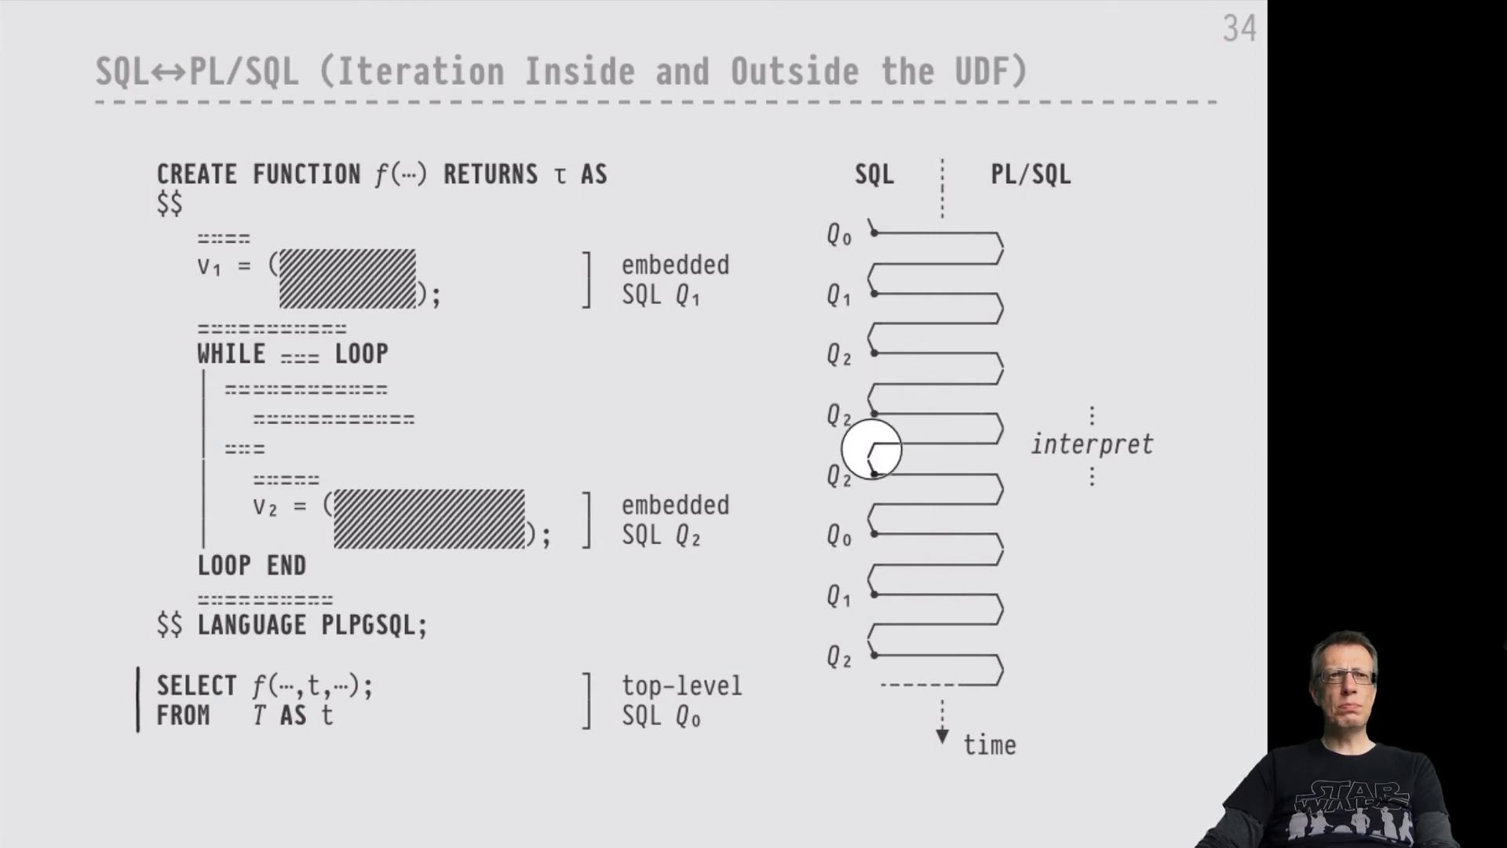
{"action": "mouse_move", "coordinate": [971, 478]}
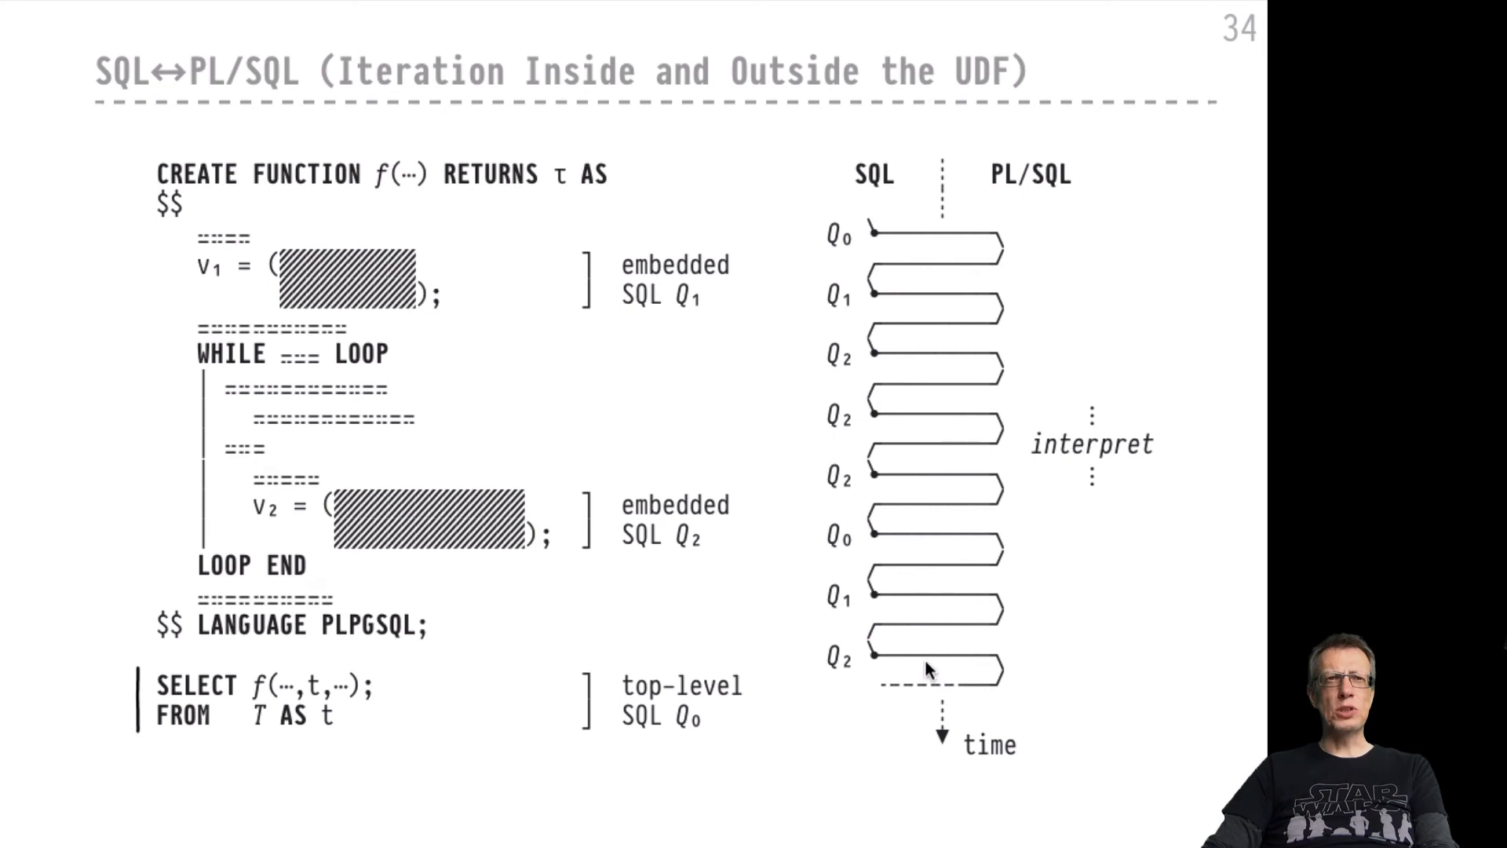
{"action": "mouse_move", "coordinate": [805, 620]}
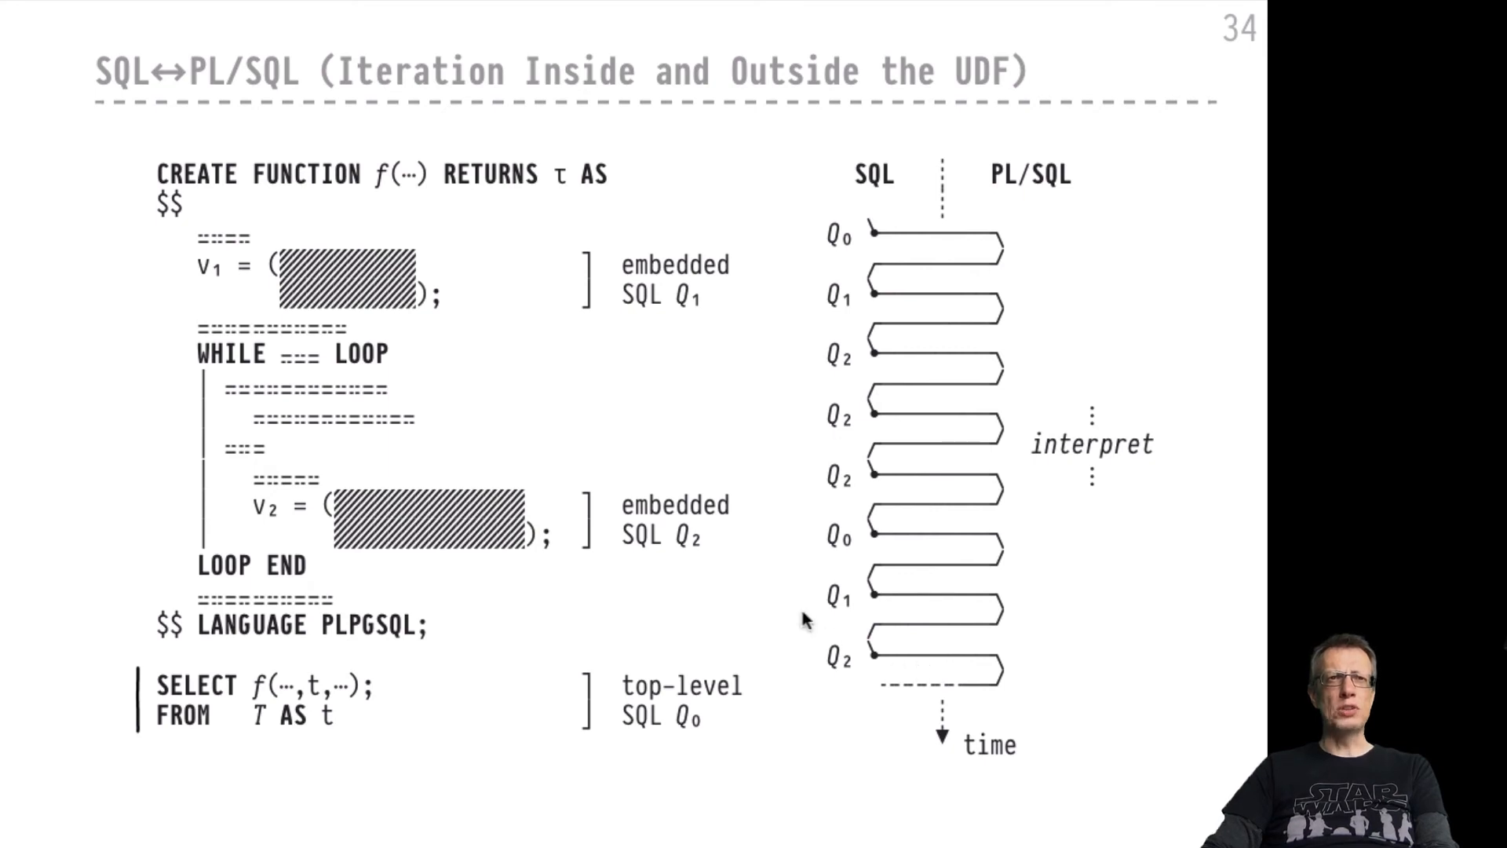
{"action": "mouse_move", "coordinate": [721, 594]}
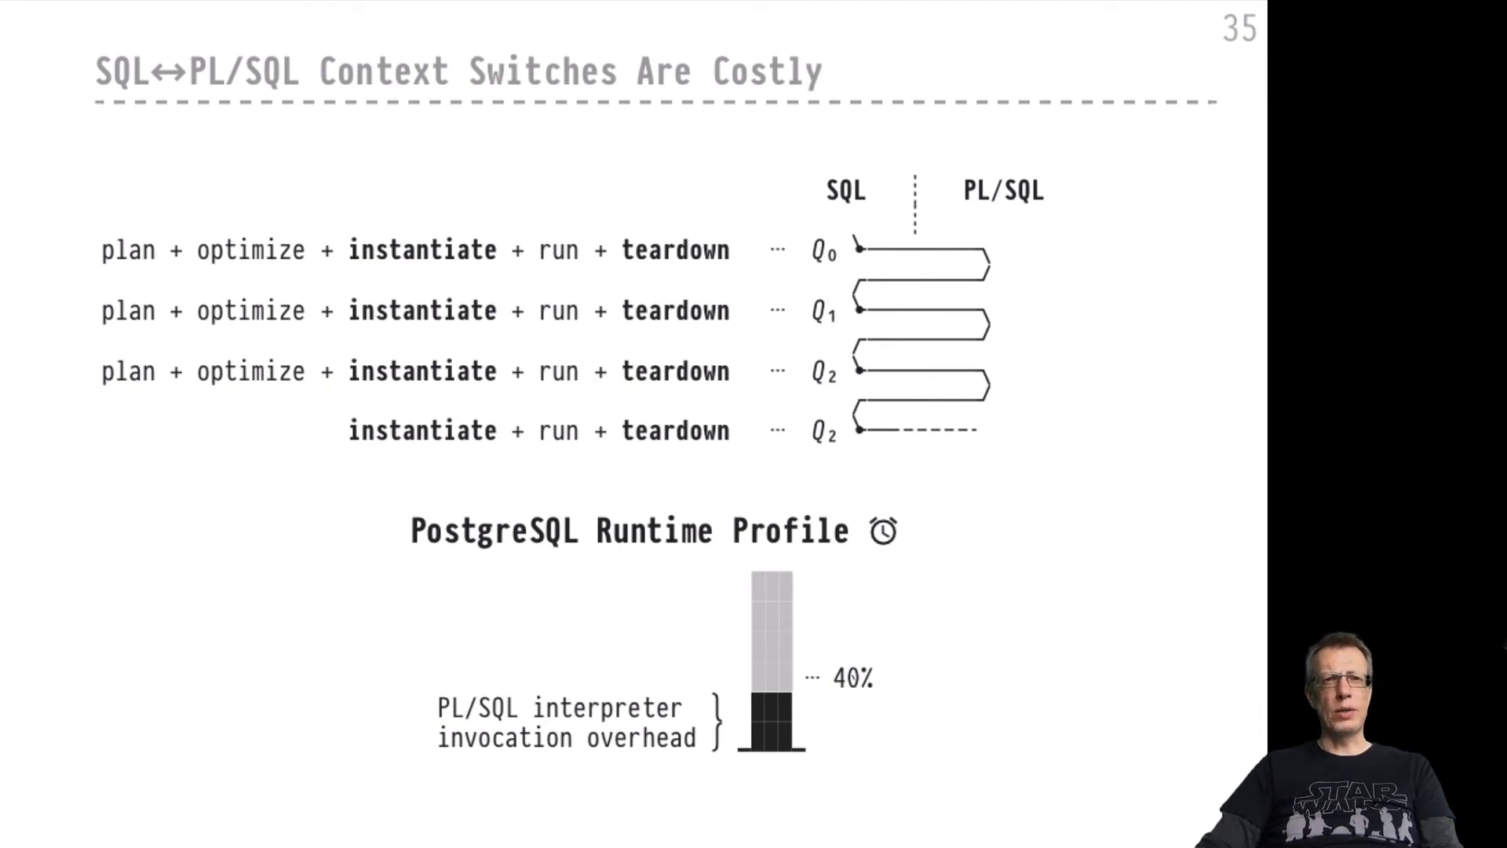
{"action": "mouse_move", "coordinate": [731, 594]}
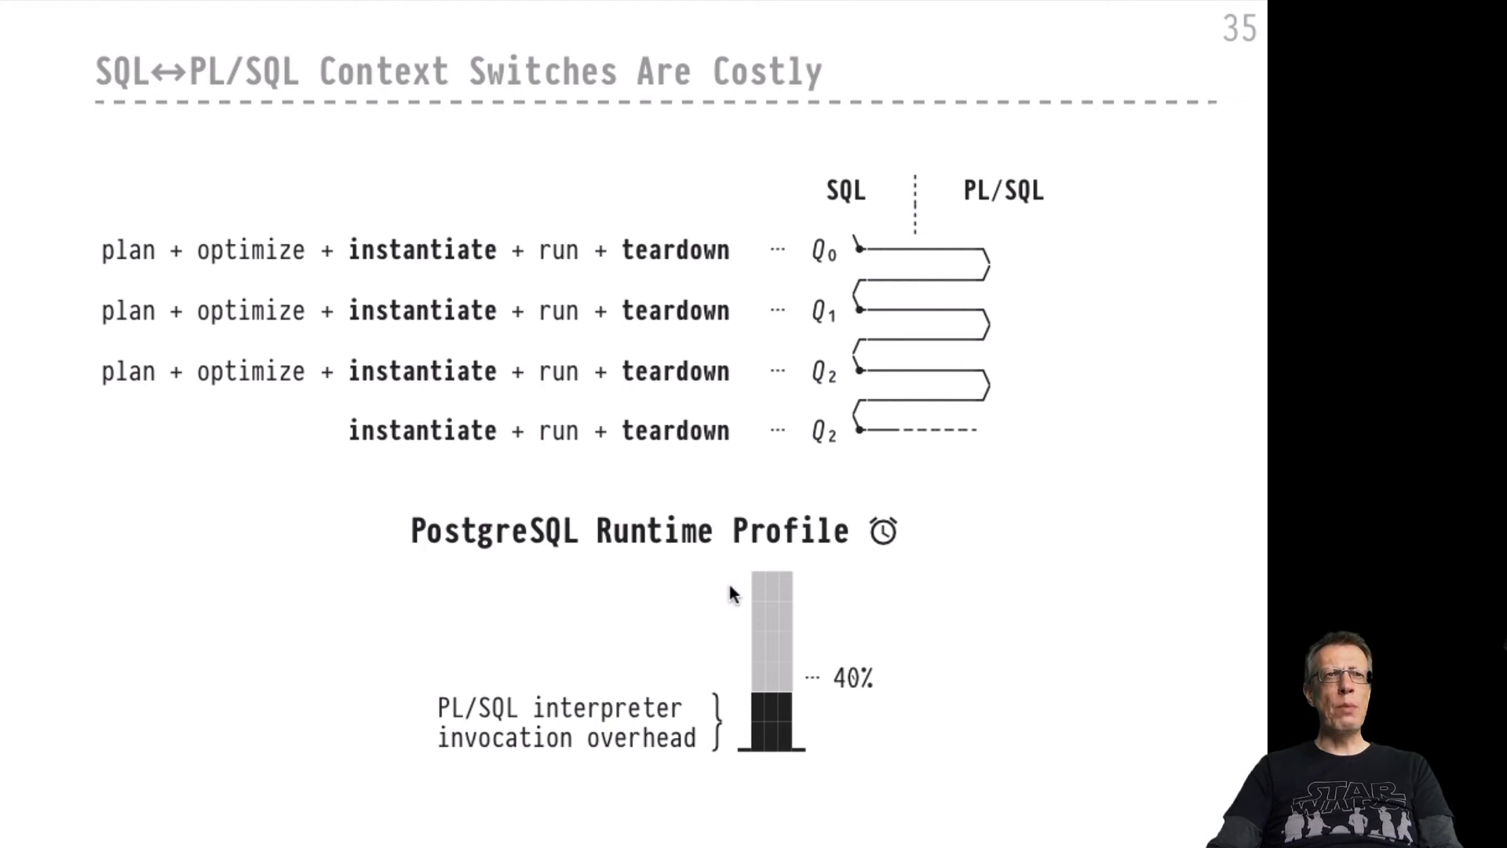
Step: Go back to slide 34, SQL↔PL/SQL (Iteration Inside and Outside the UDF)
{"action": "key", "text": "Left"}
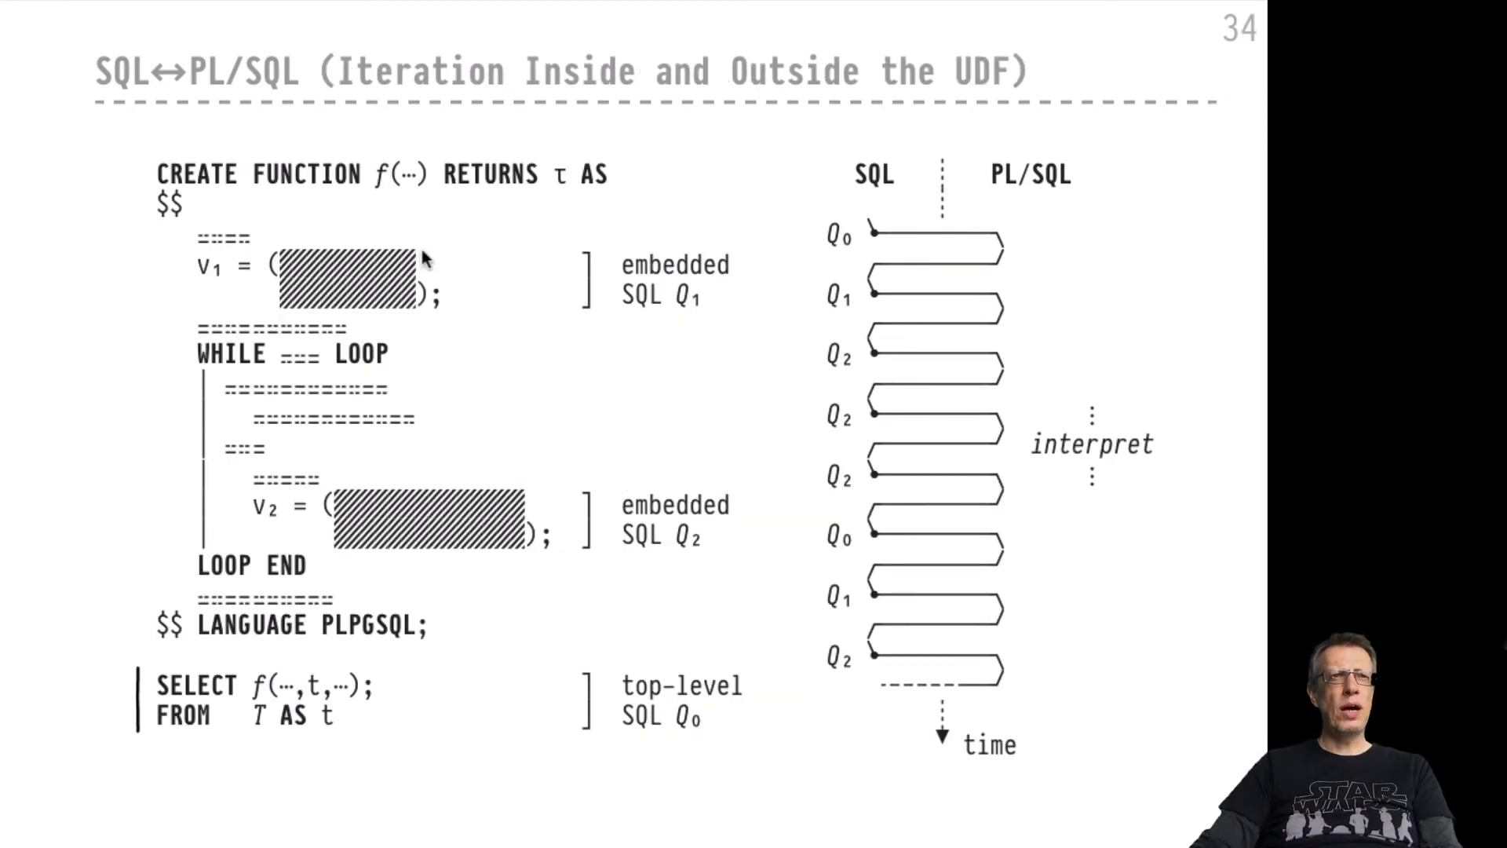
{"action": "mouse_move", "coordinate": [337, 255]}
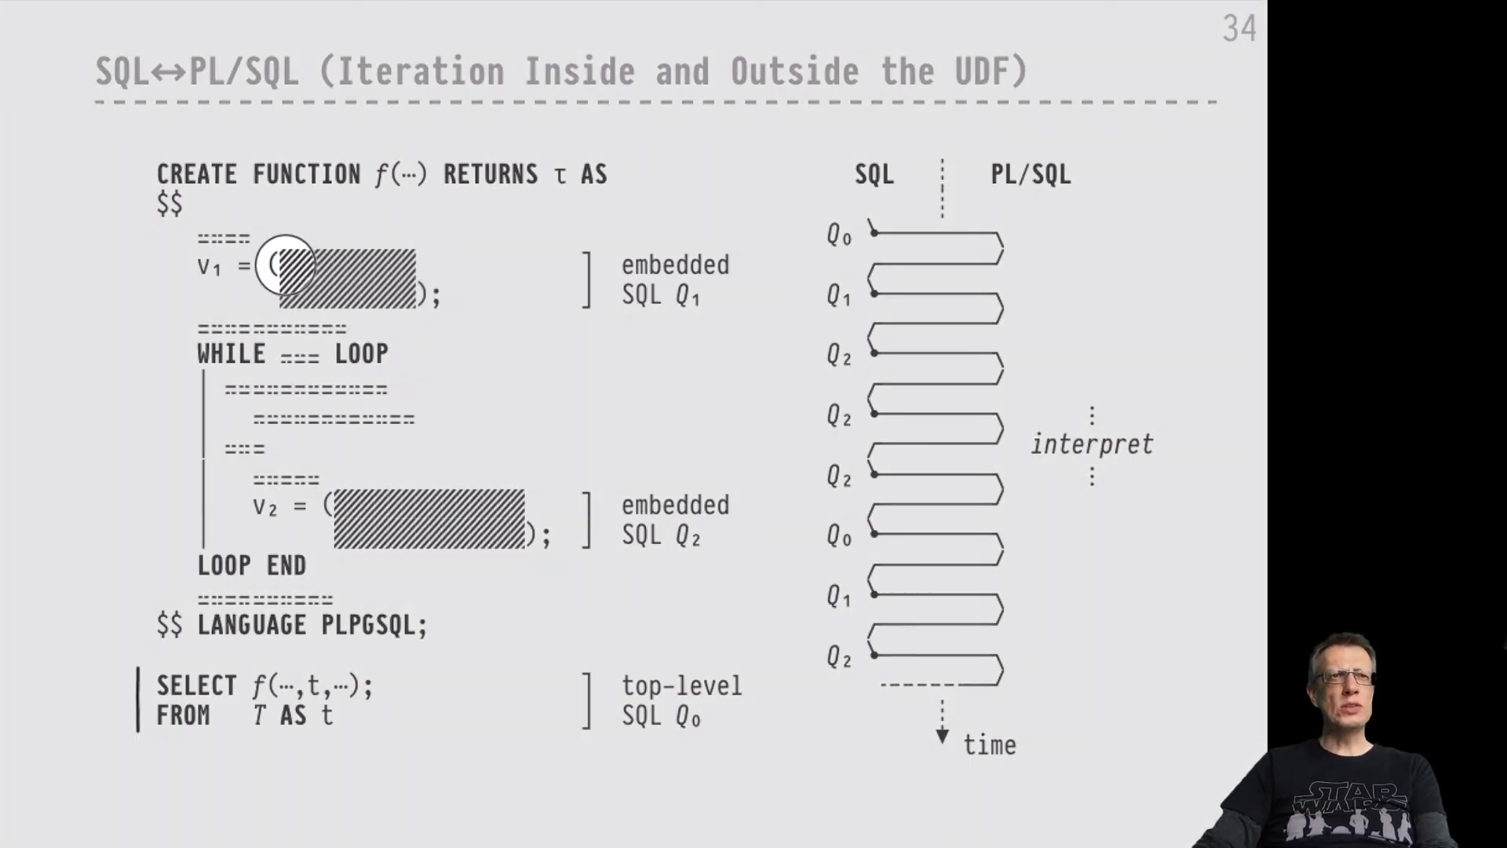
{"action": "mouse_move", "coordinate": [390, 293]}
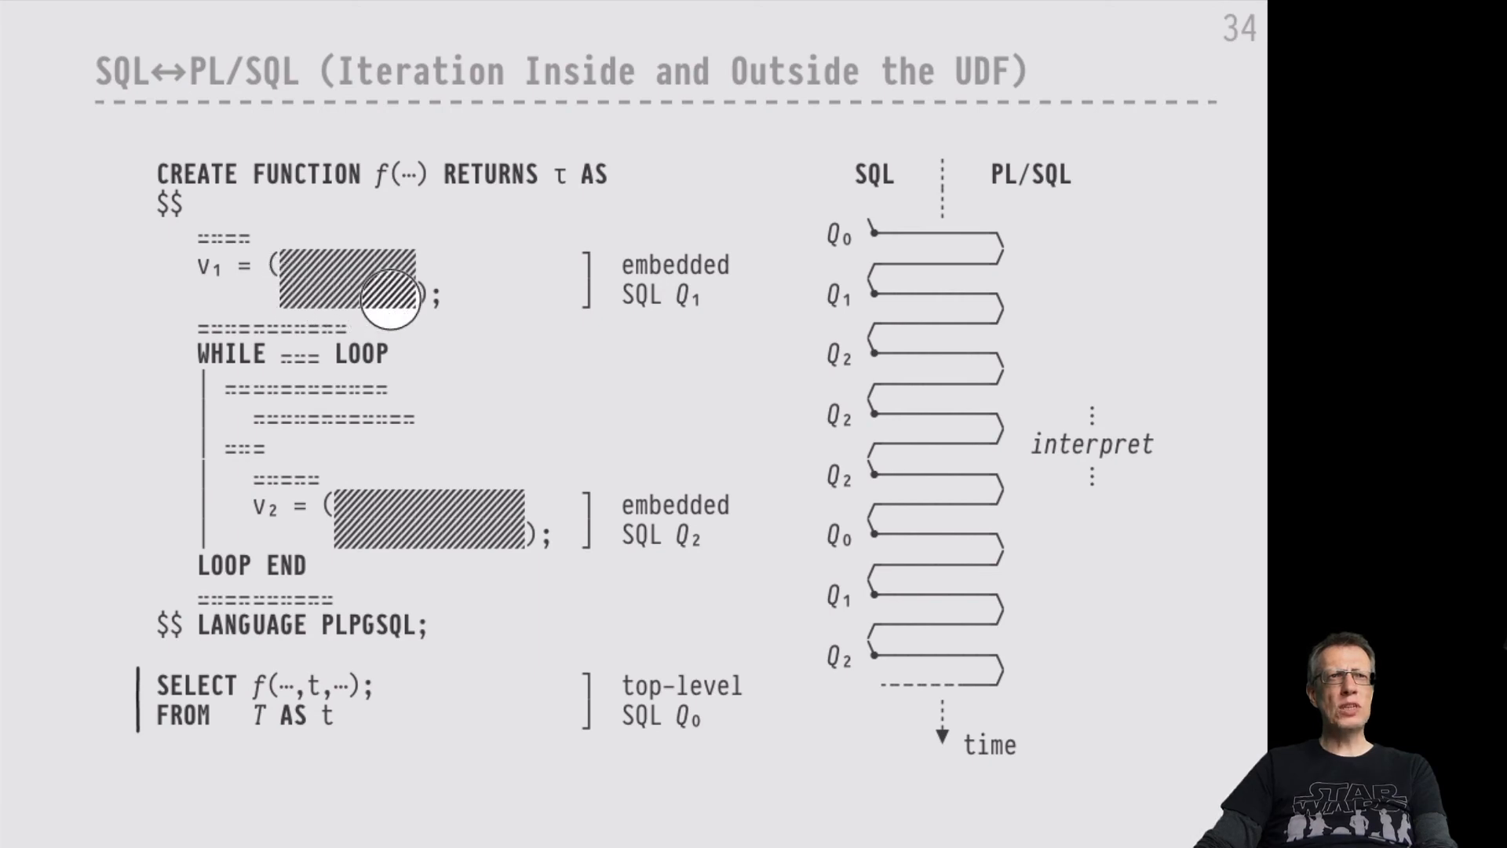
{"action": "mouse_move", "coordinate": [299, 265]}
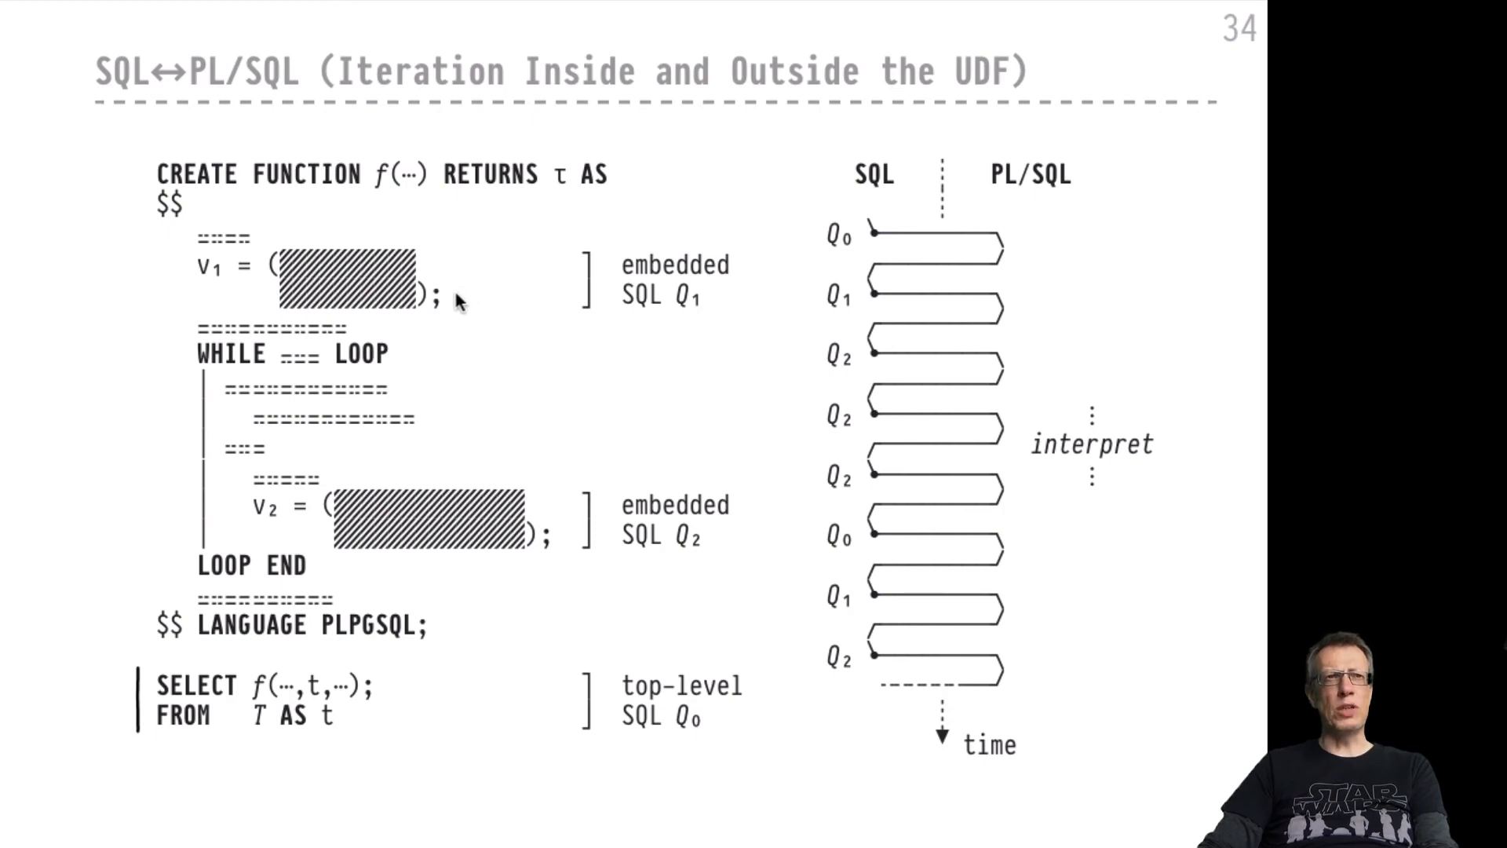
{"action": "mouse_move", "coordinate": [356, 288]}
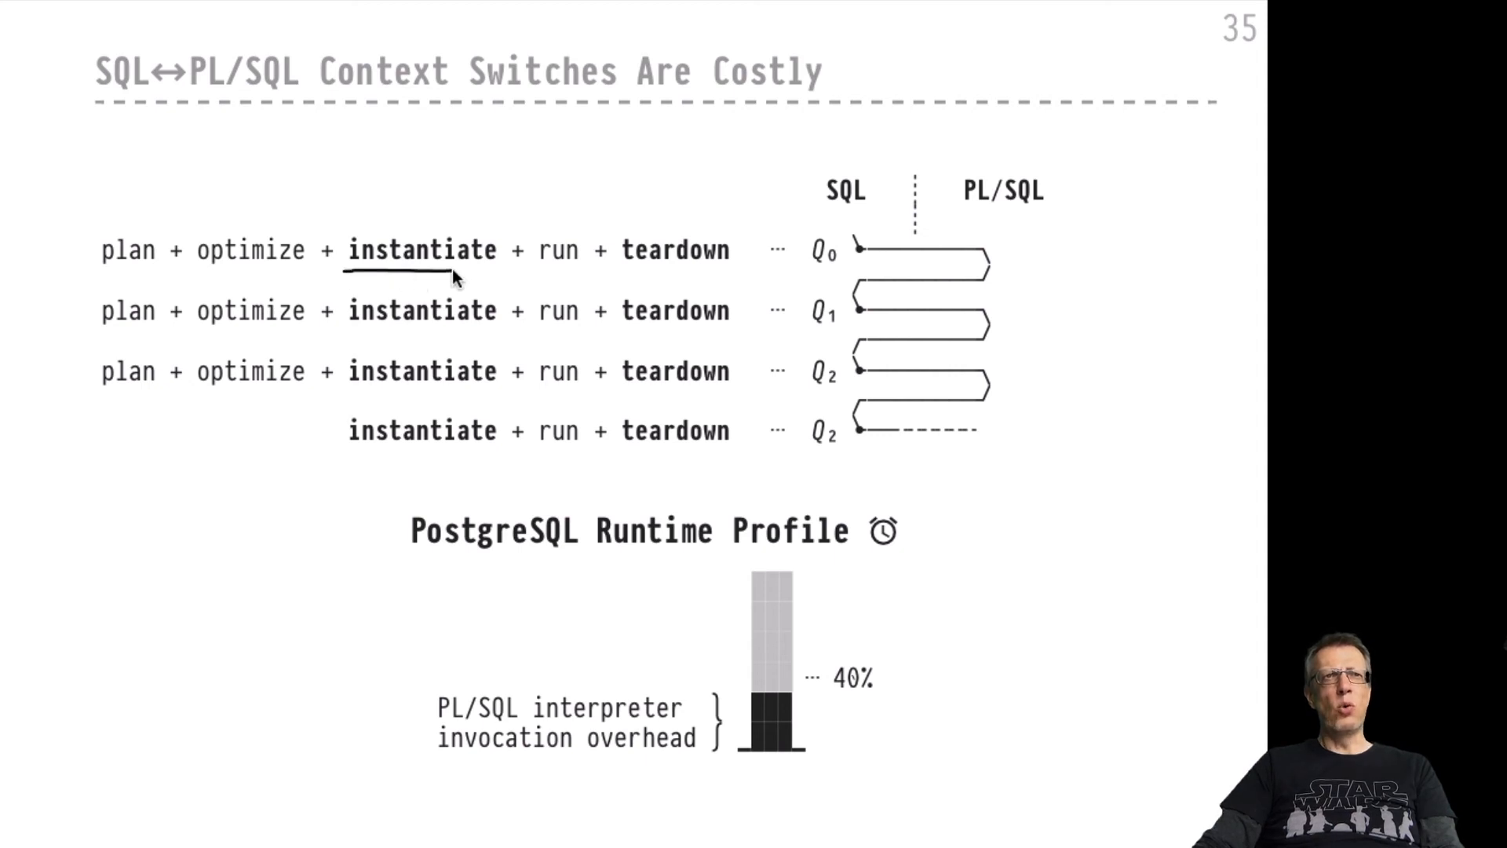
{"action": "mouse_move", "coordinate": [509, 277]}
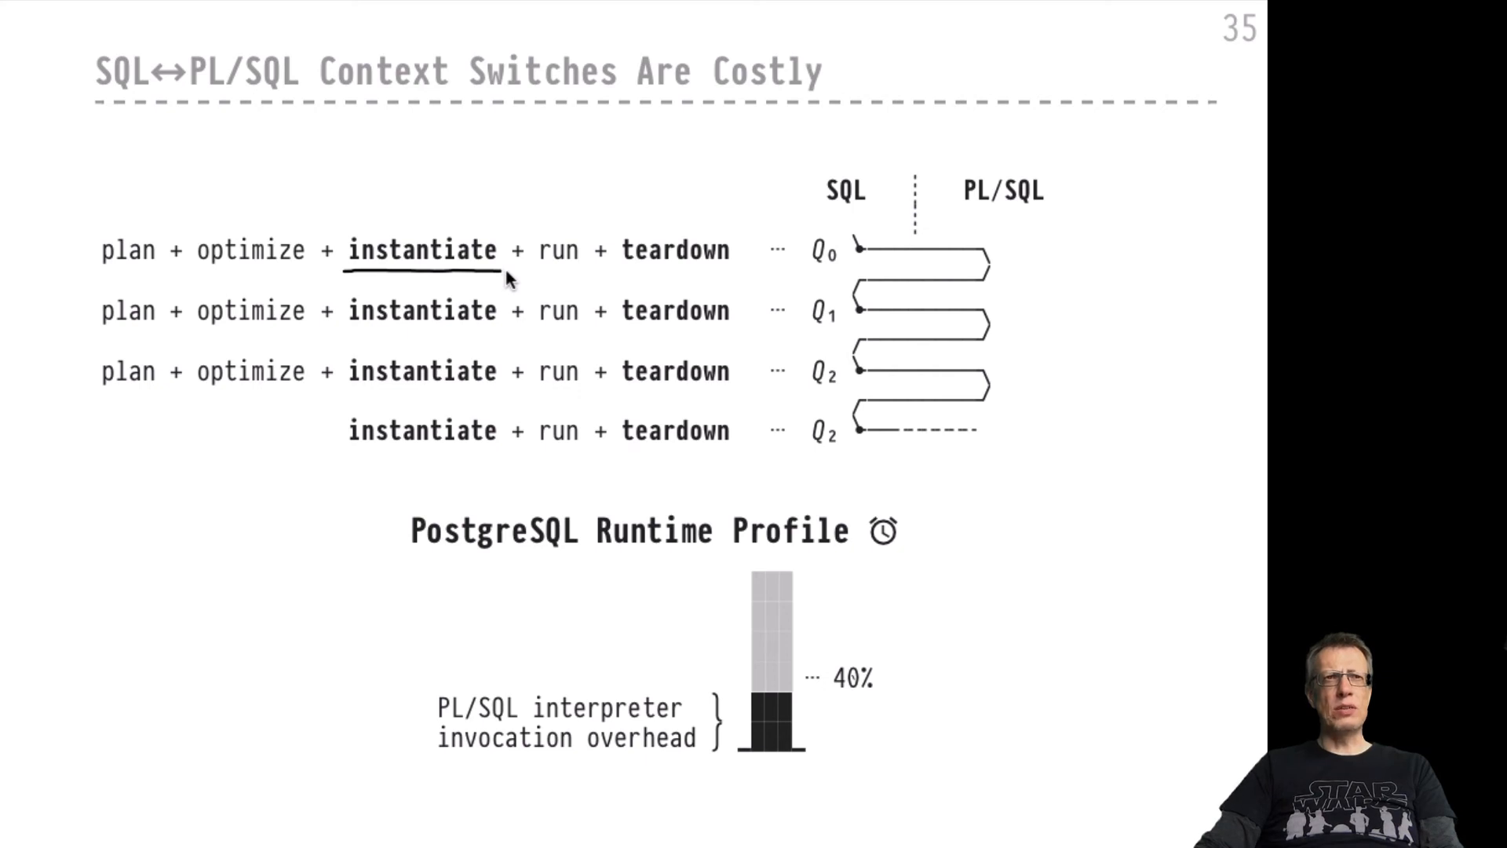
{"action": "mouse_move", "coordinate": [245, 249]}
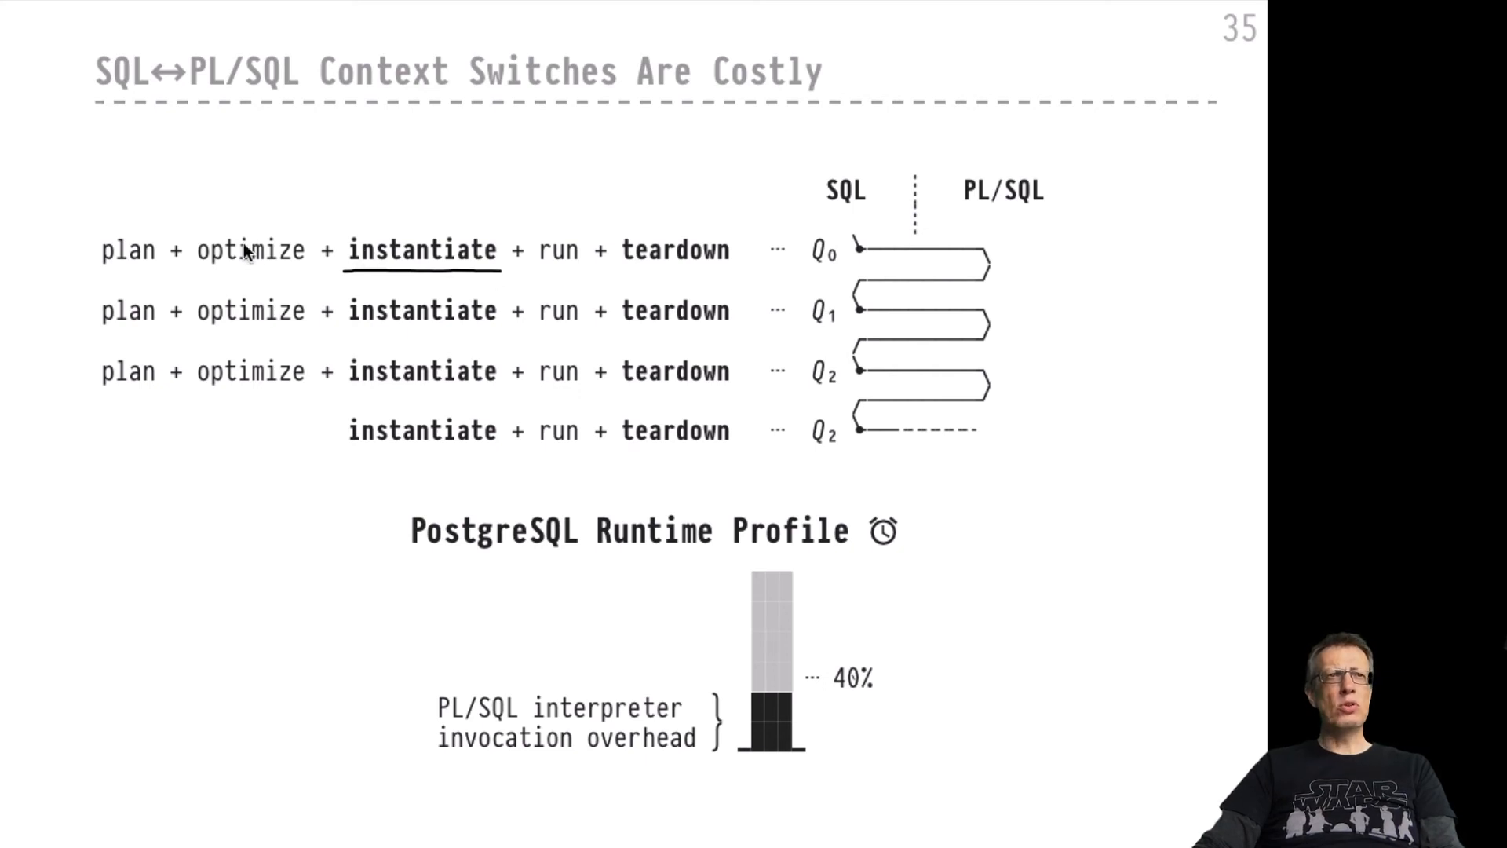
{"action": "mouse_move", "coordinate": [235, 266]}
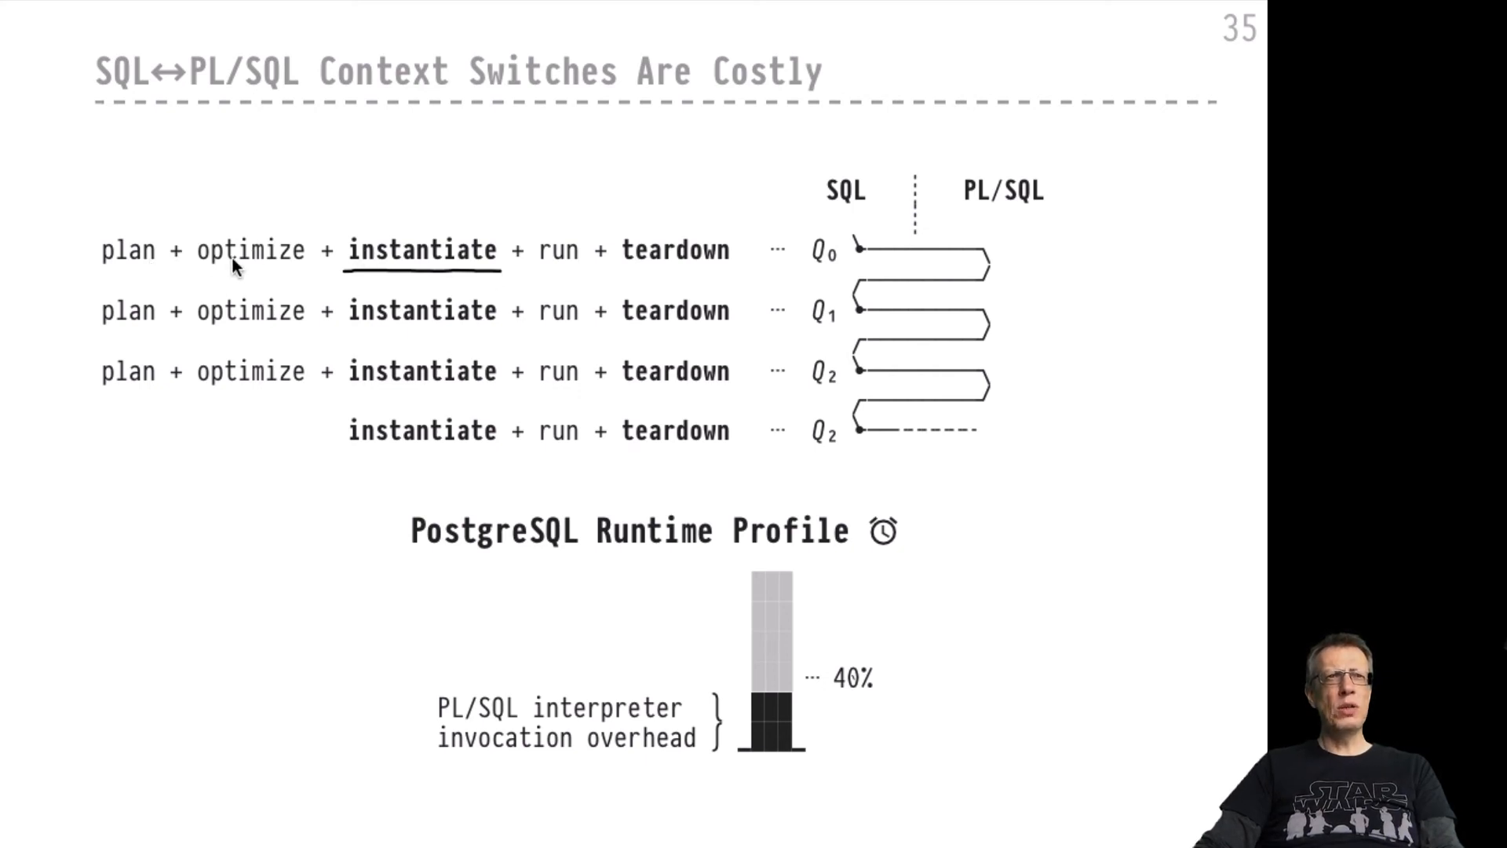
{"action": "mouse_move", "coordinate": [394, 222]}
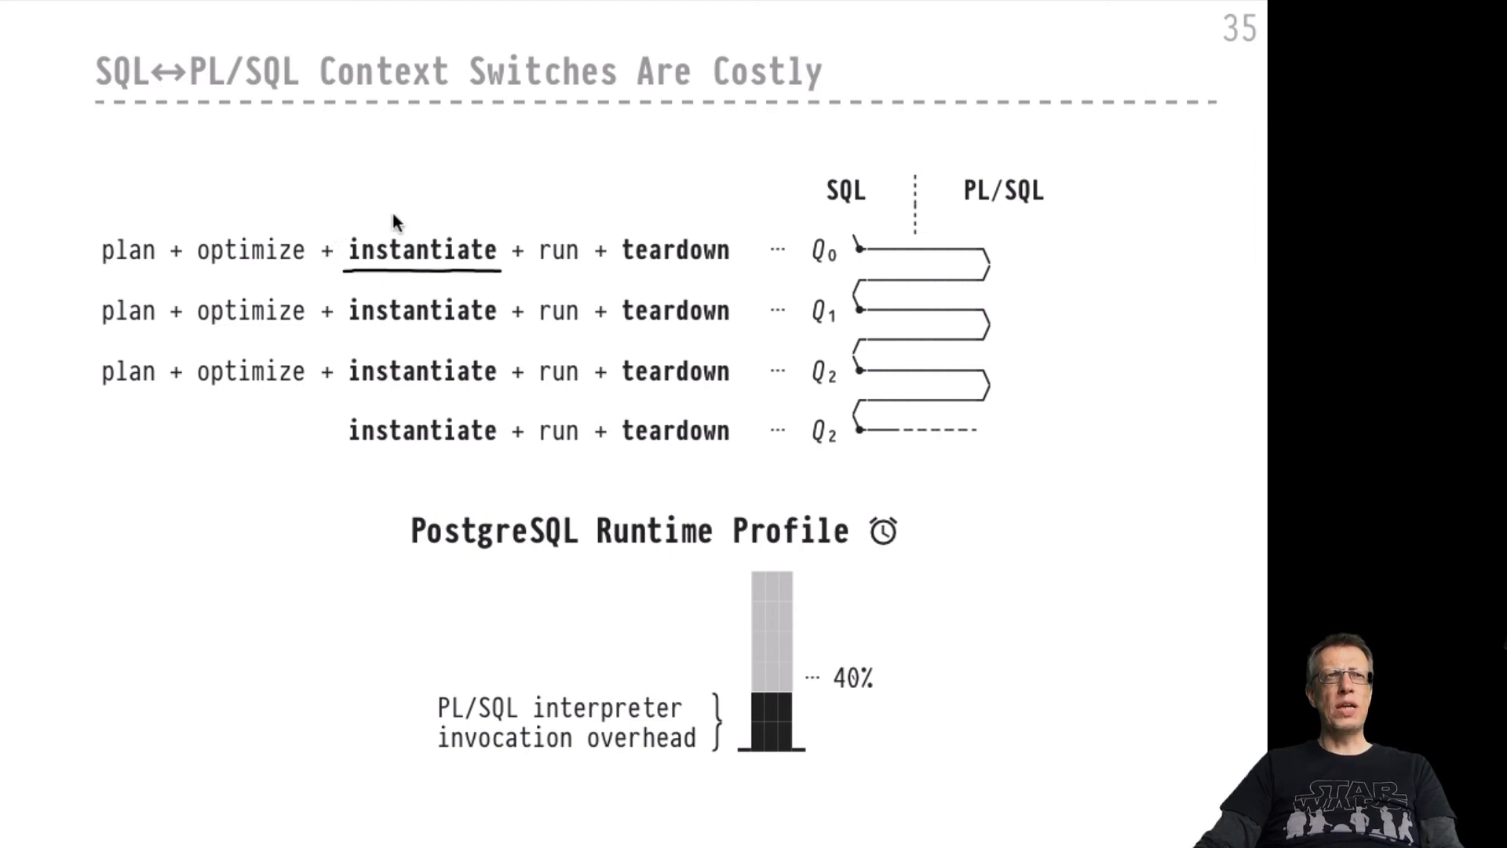
{"action": "mouse_move", "coordinate": [471, 219]}
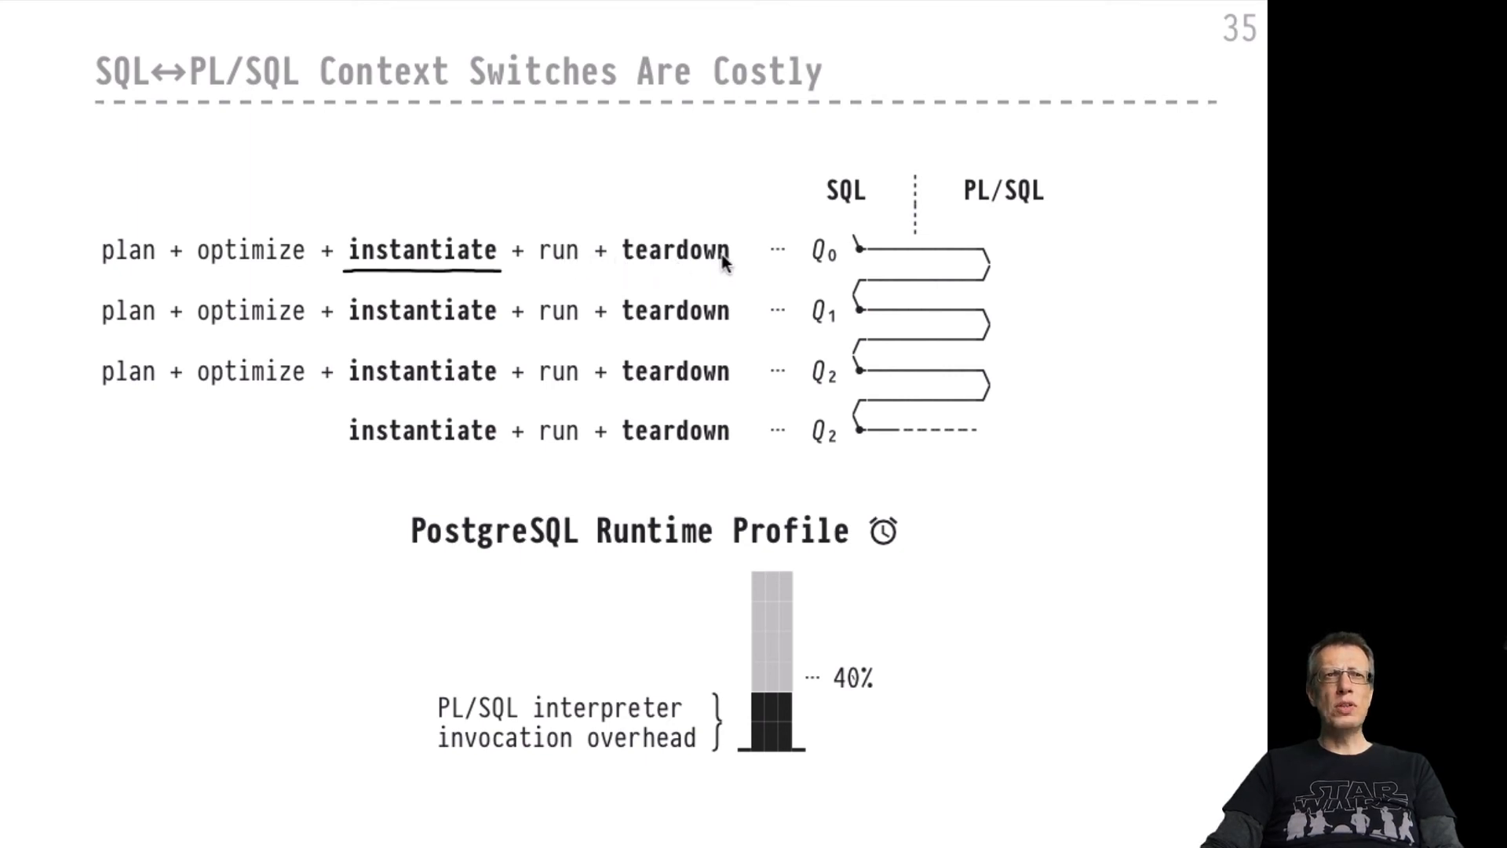
{"action": "mouse_move", "coordinate": [754, 308]}
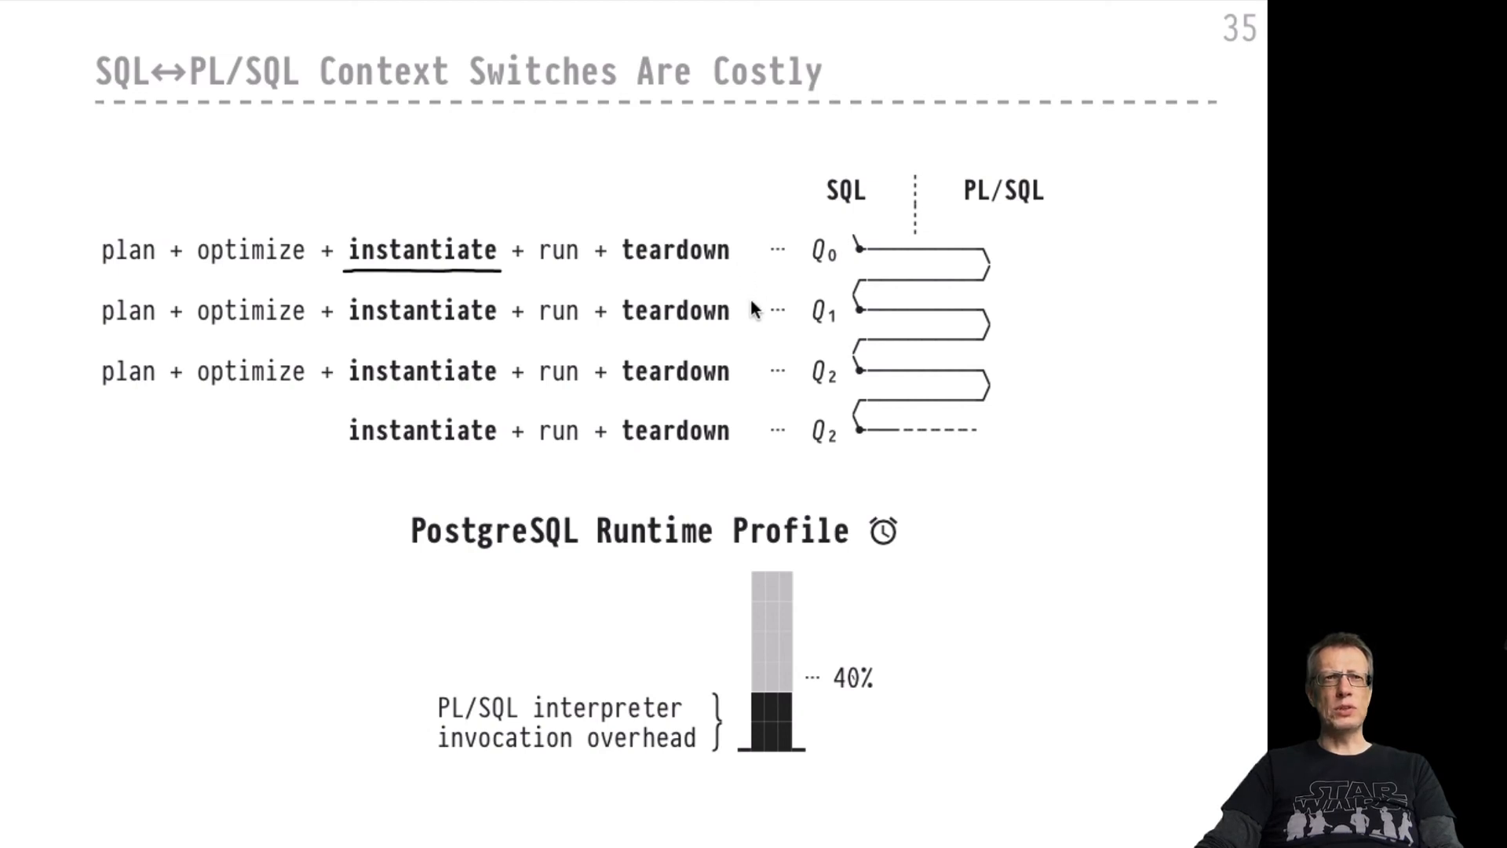
{"action": "mouse_move", "coordinate": [745, 319]}
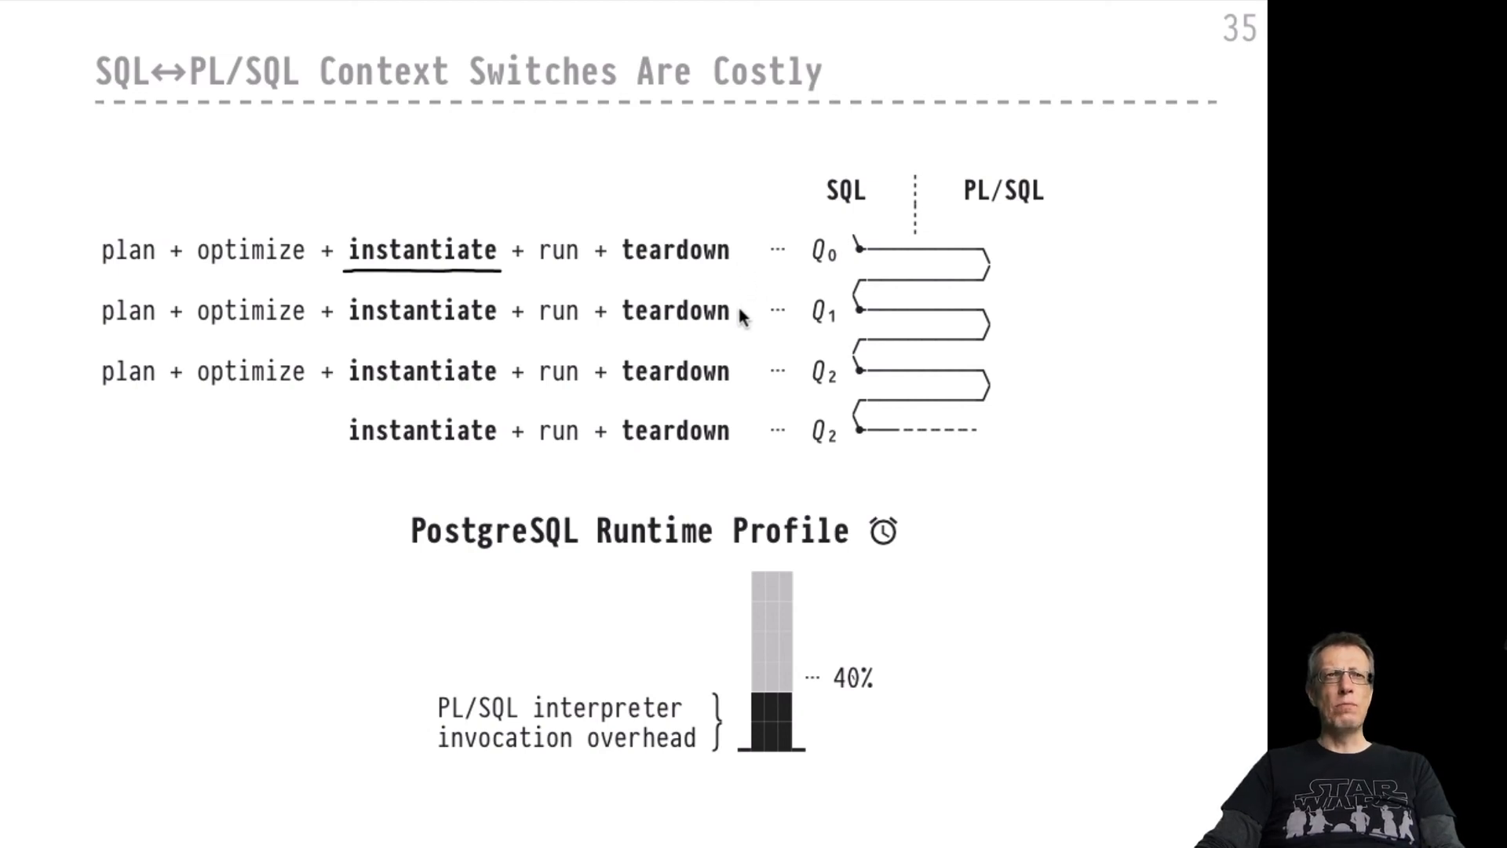
{"action": "mouse_move", "coordinate": [228, 333]}
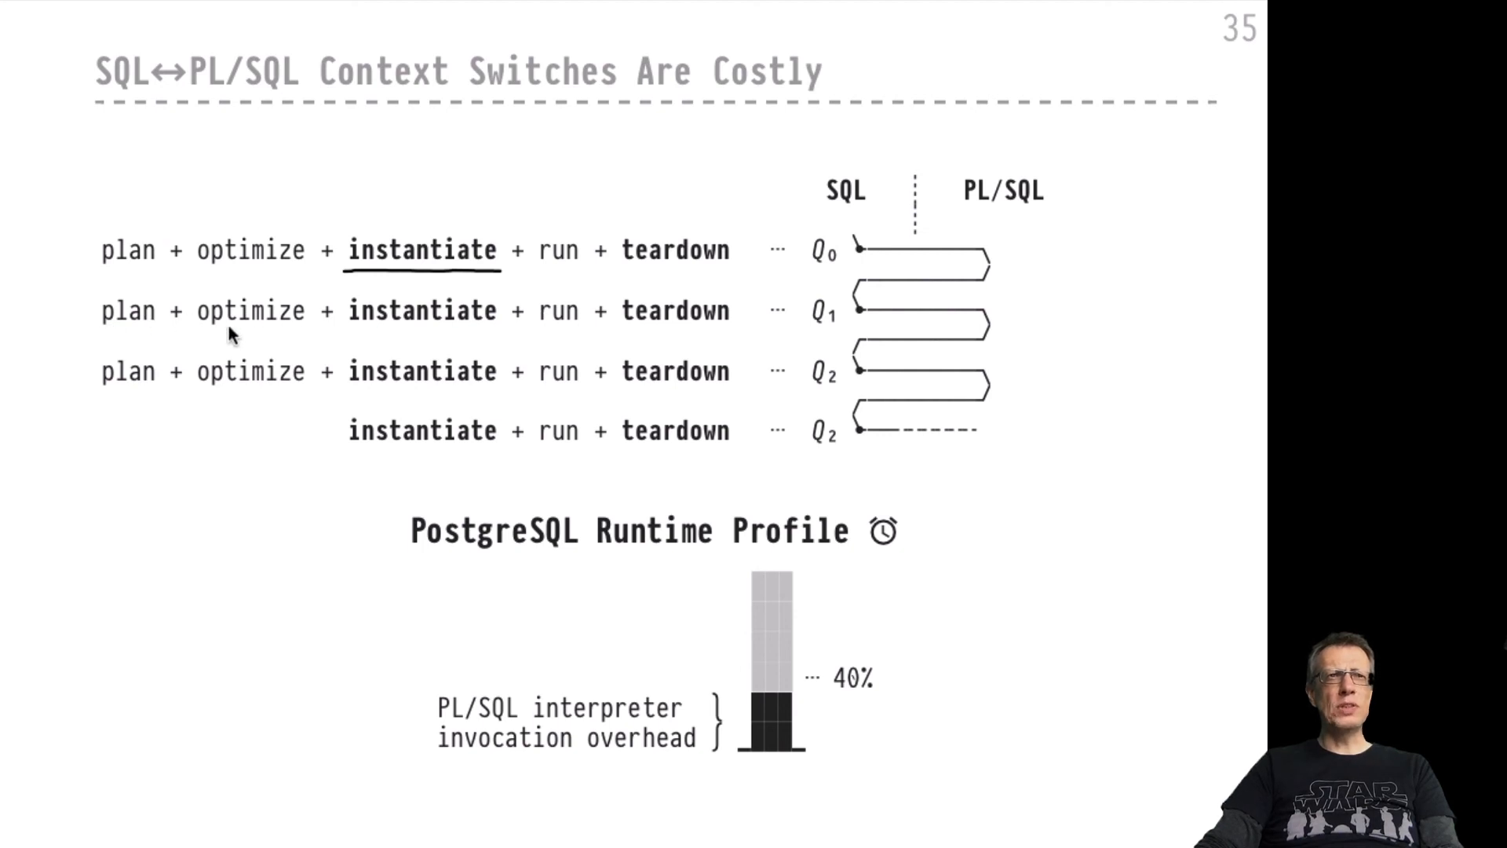
{"action": "mouse_move", "coordinate": [308, 337]}
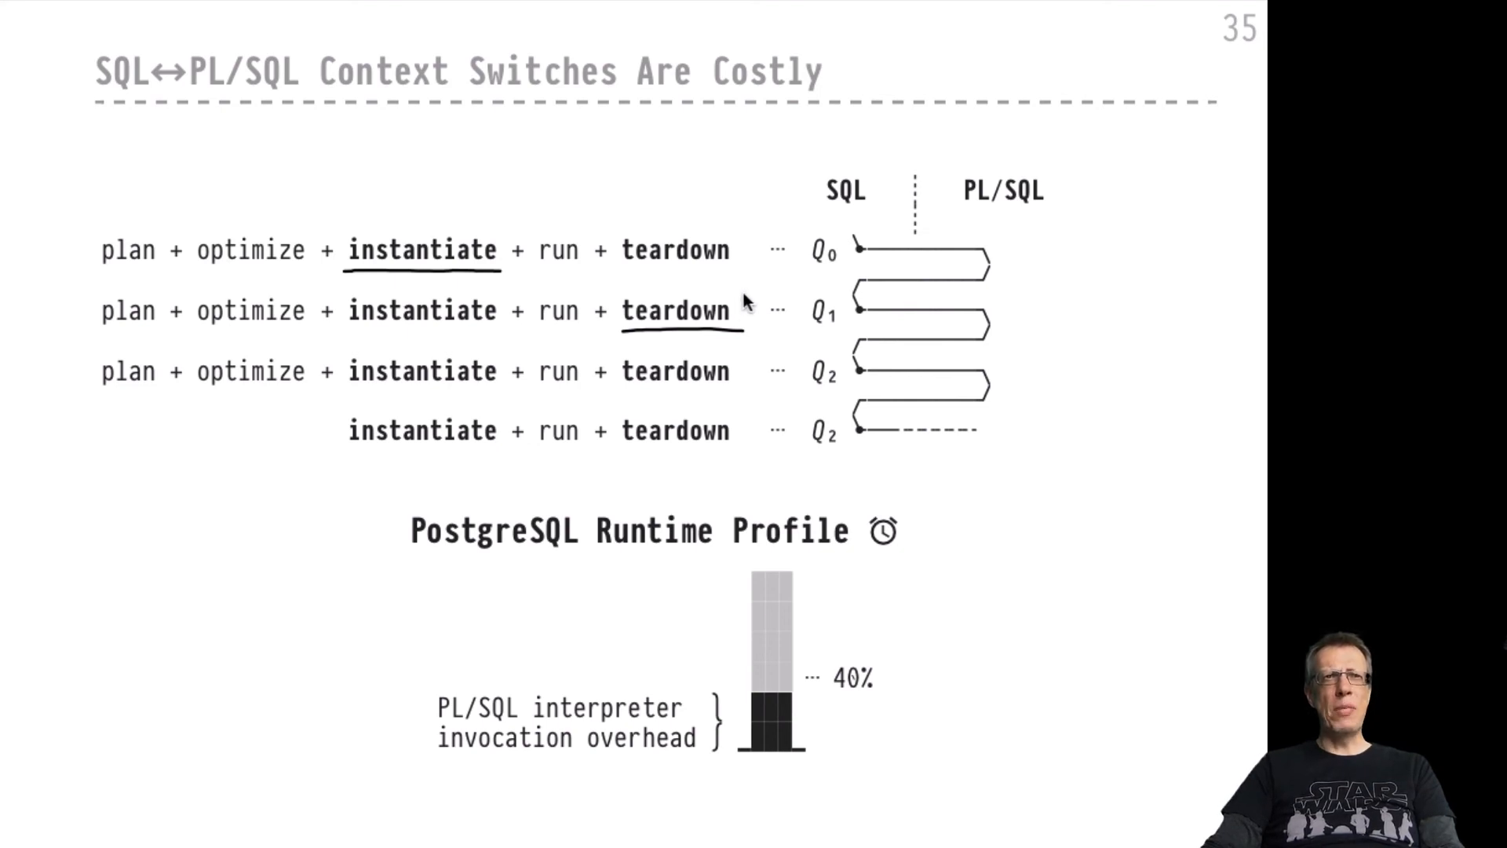
{"action": "mouse_move", "coordinate": [754, 305]}
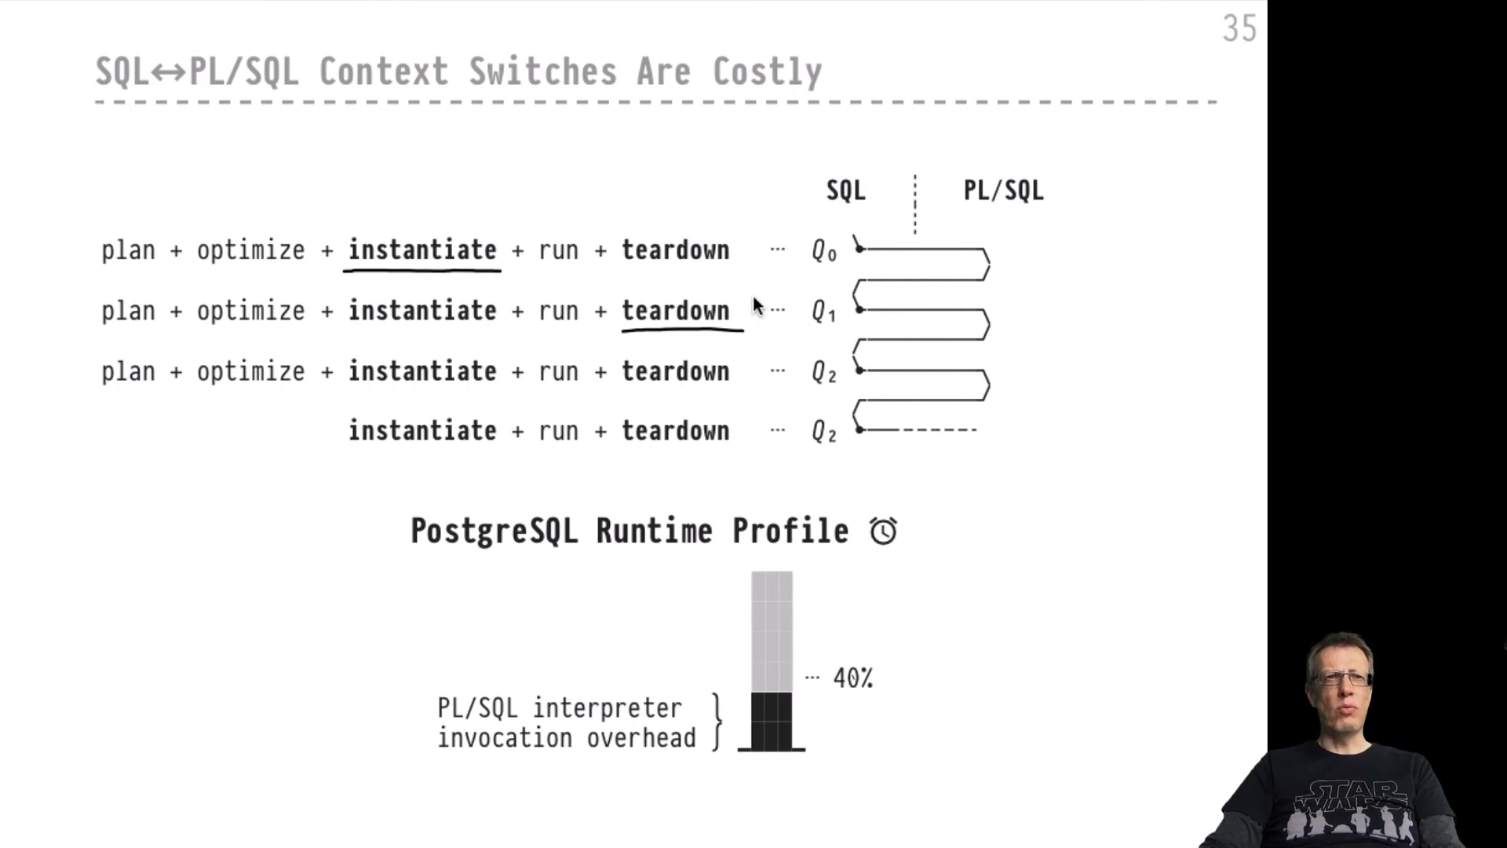